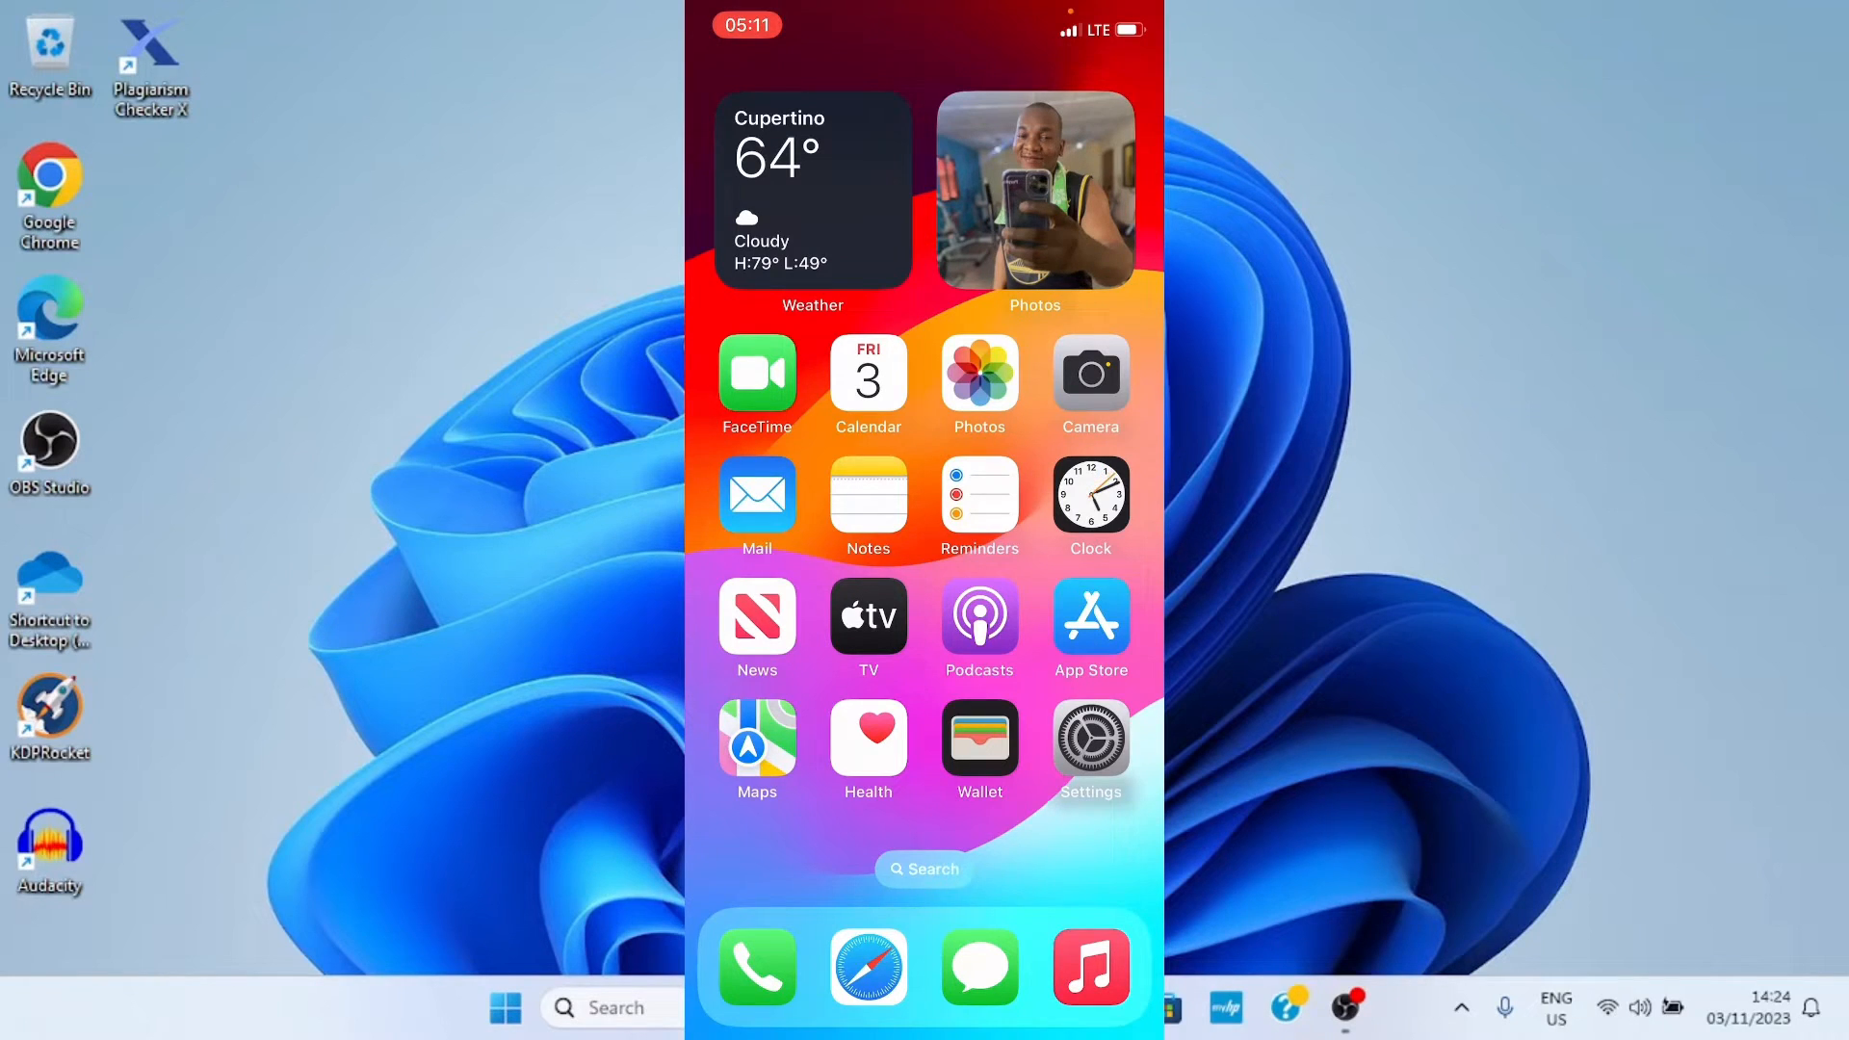
# Swipe to the second home screen page and launch WhatsApp.
pyautogui.hscroll(-3)
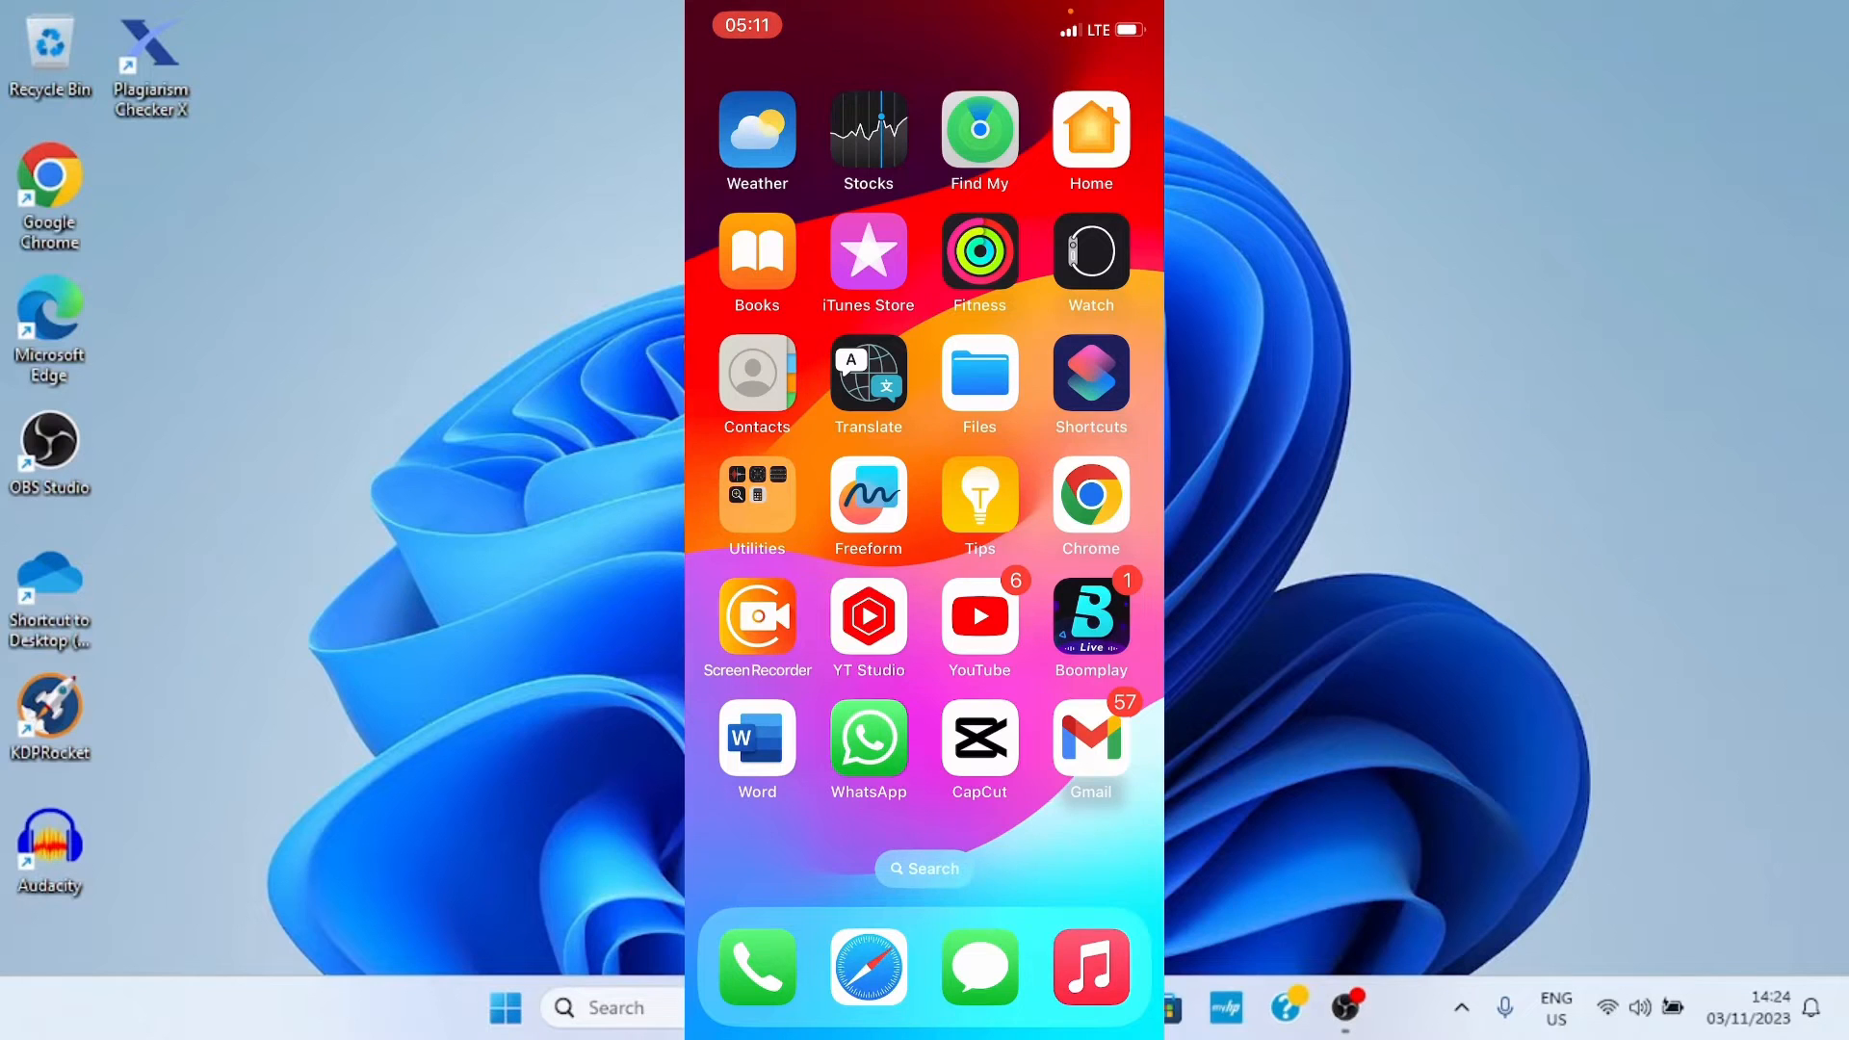
pyautogui.click(867, 749)
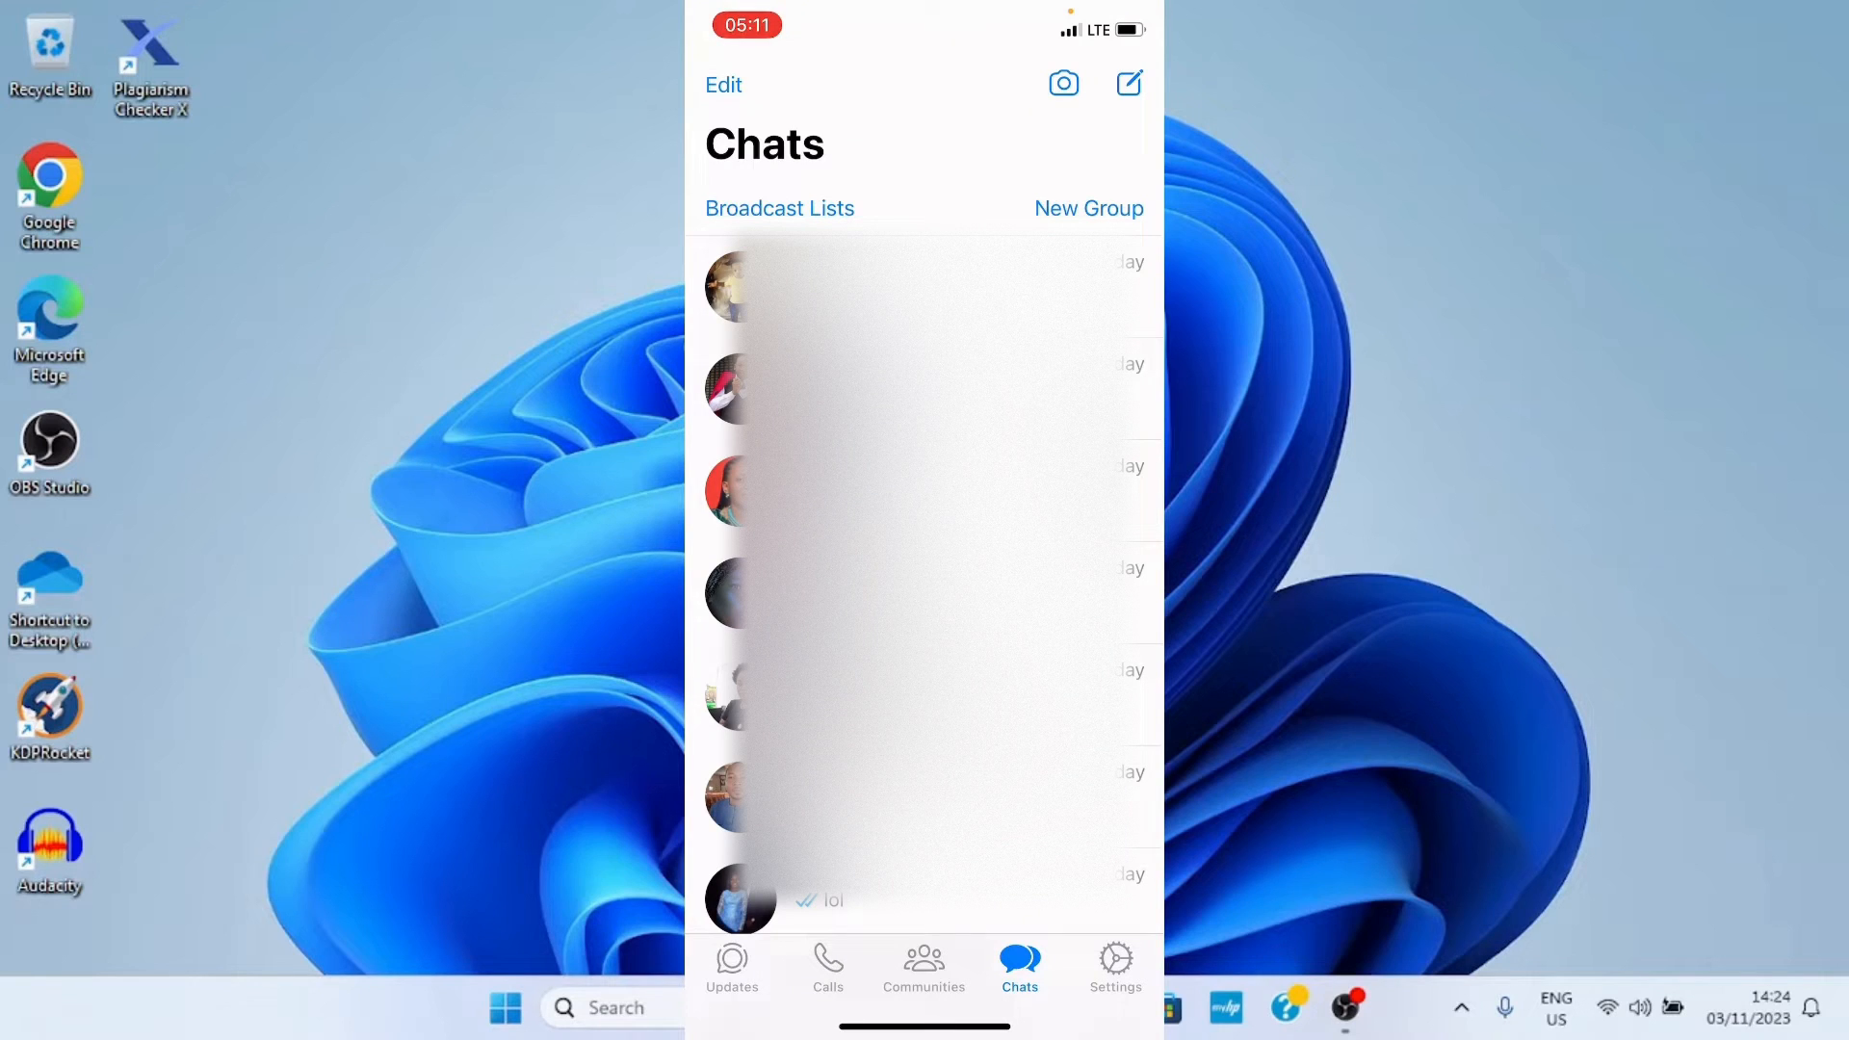
# Go to WhatsApp Settings to reach the Chat Wallpaper options.
pyautogui.click(1114, 964)
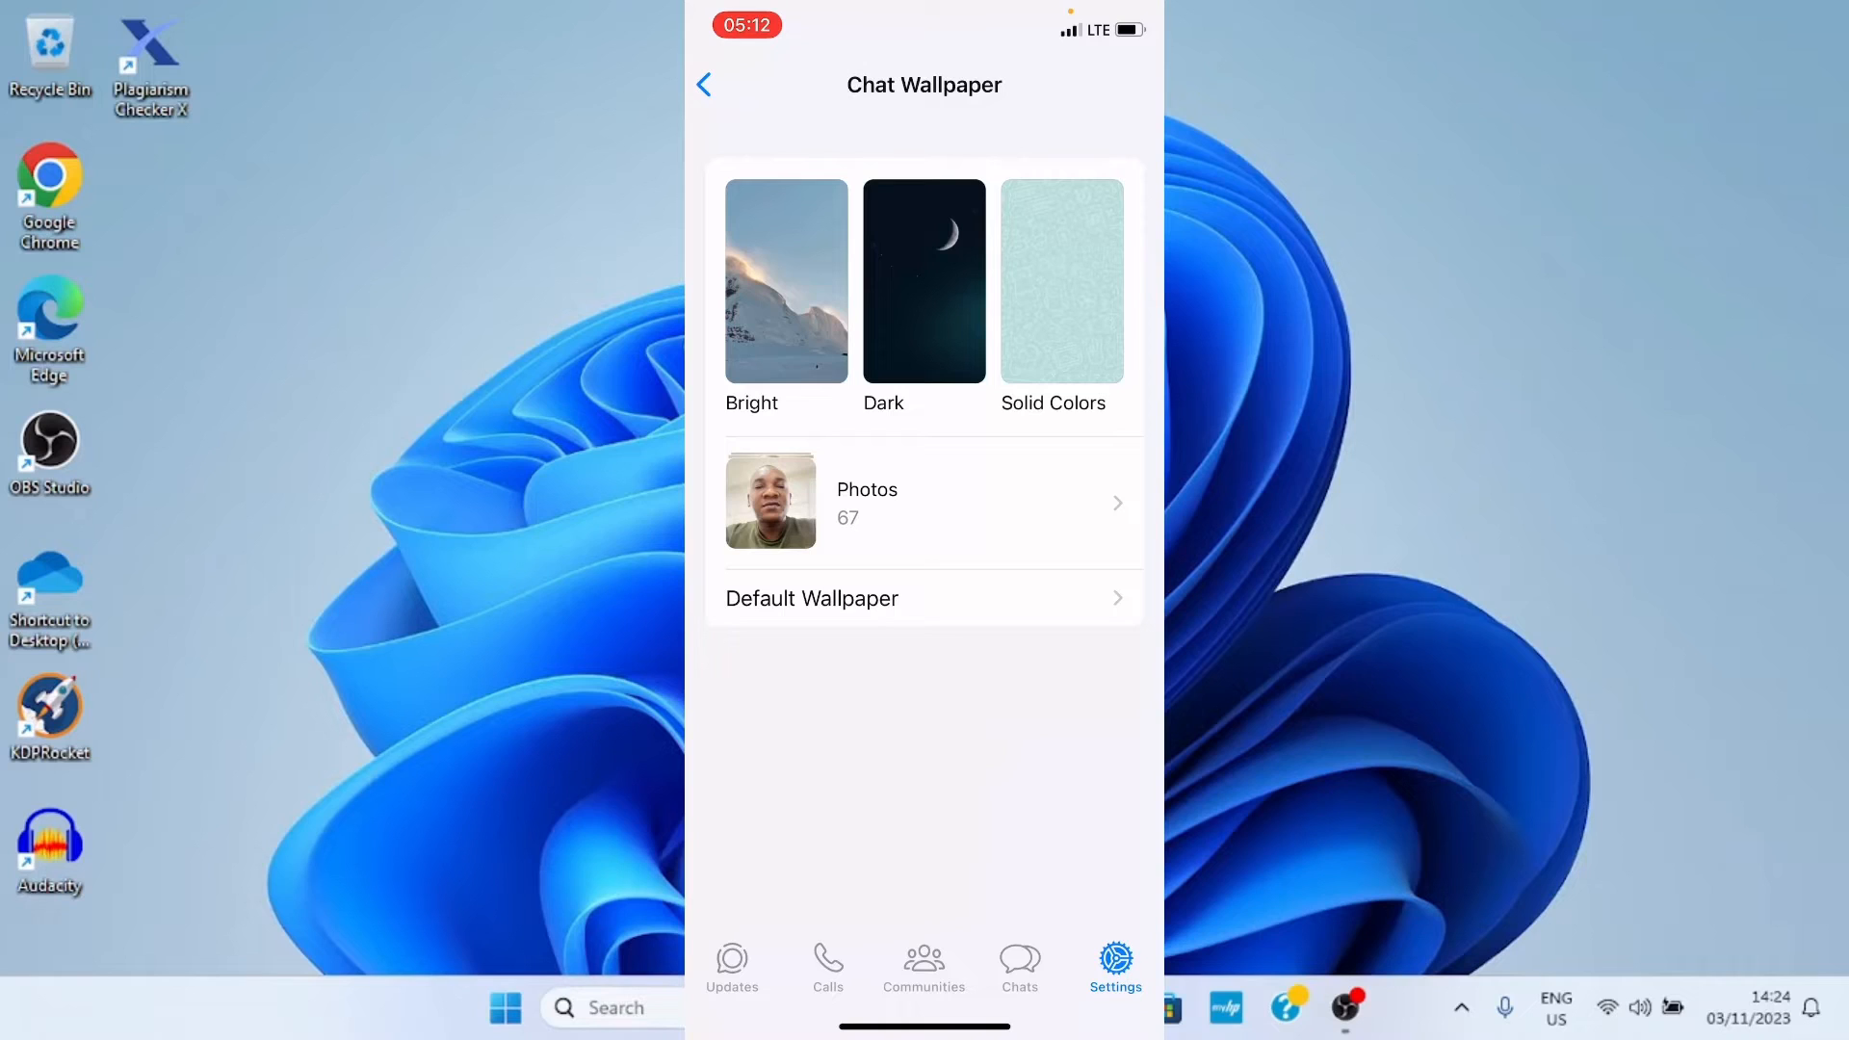
# Open the toddler-with-gold-balloon photo from Recents in the wallpaper Preview.
pyautogui.click(931, 499)
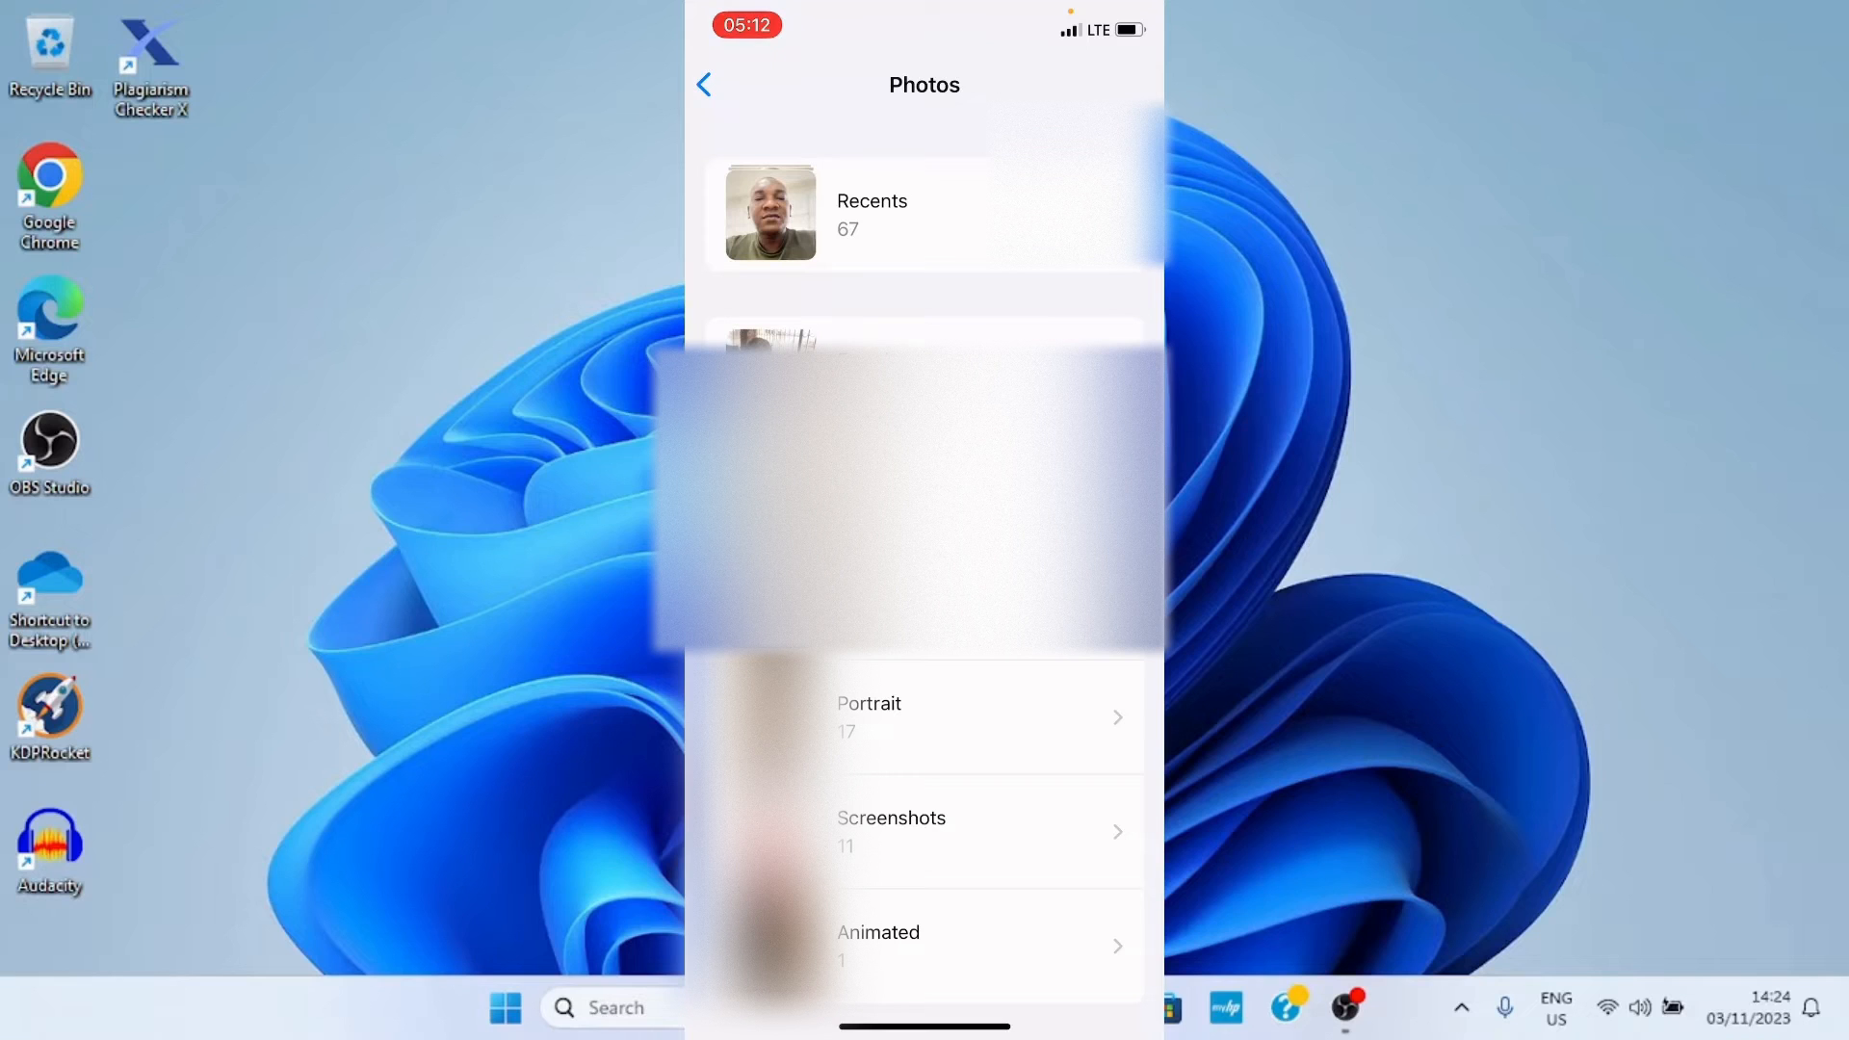
pyautogui.click(872, 212)
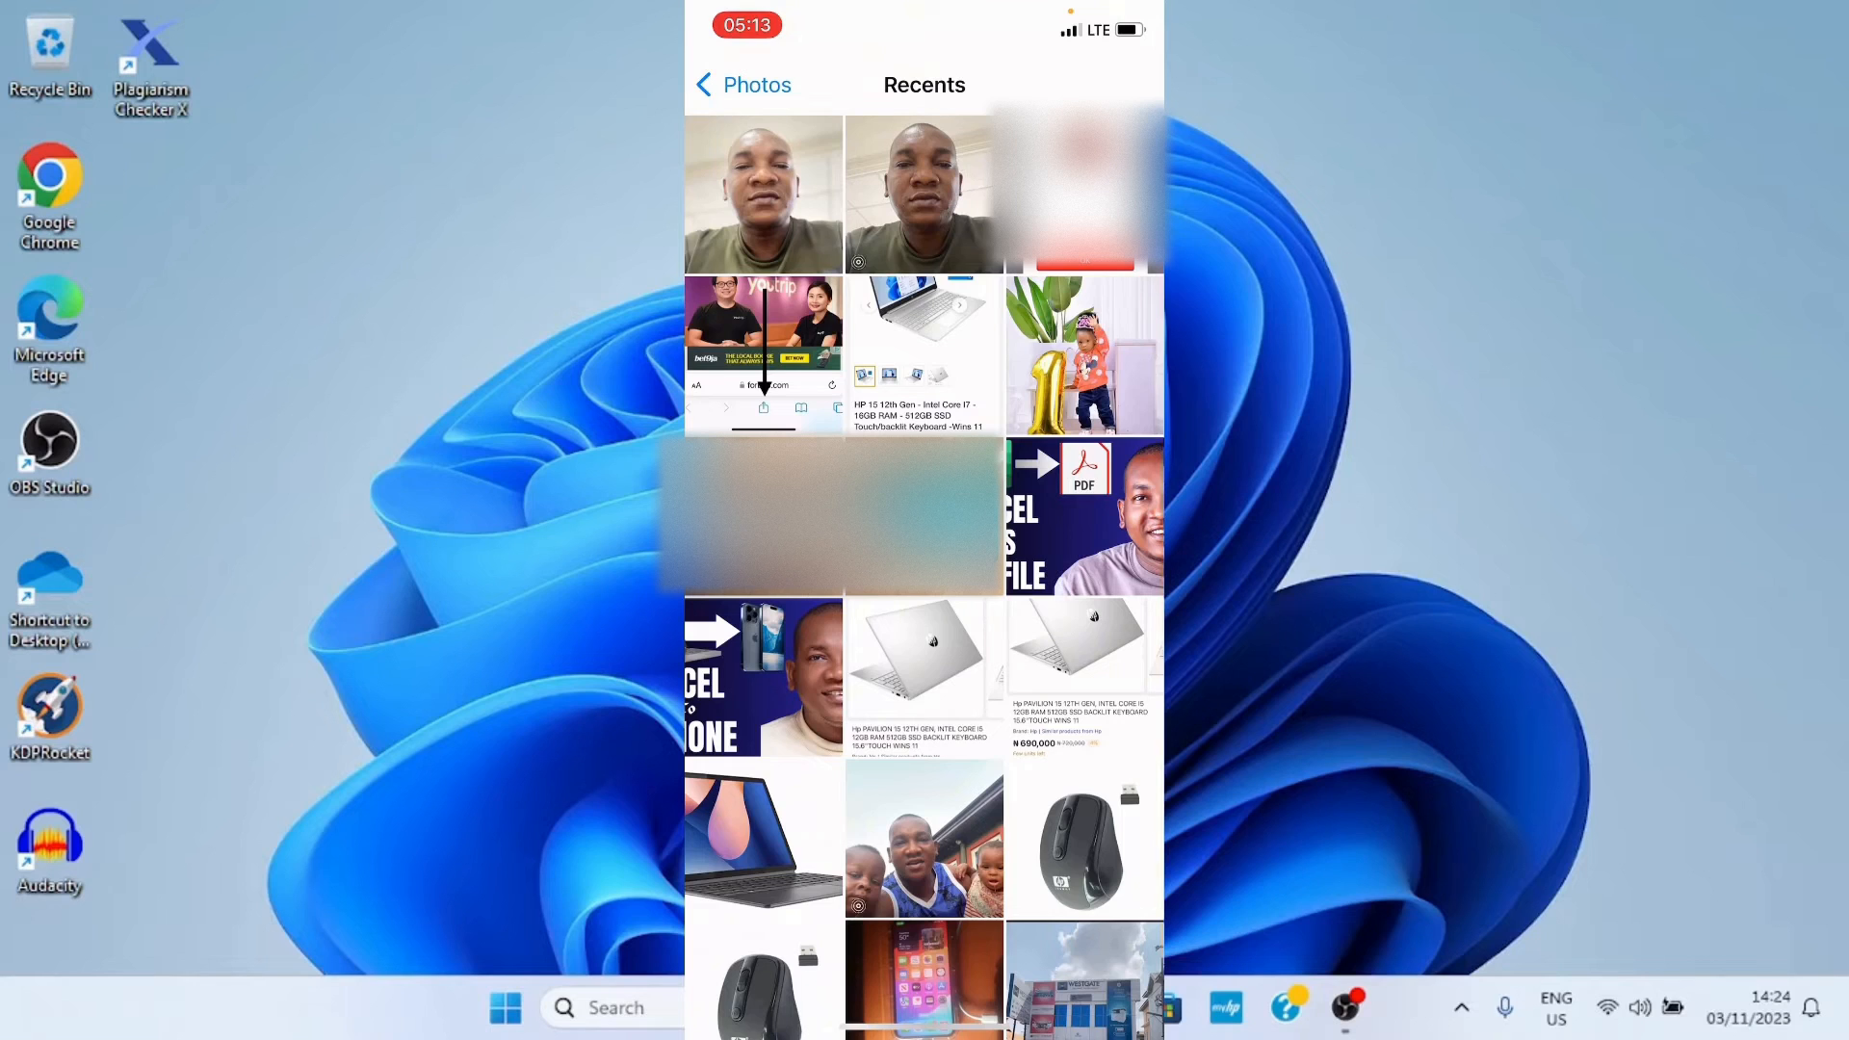
pyautogui.click(1082, 356)
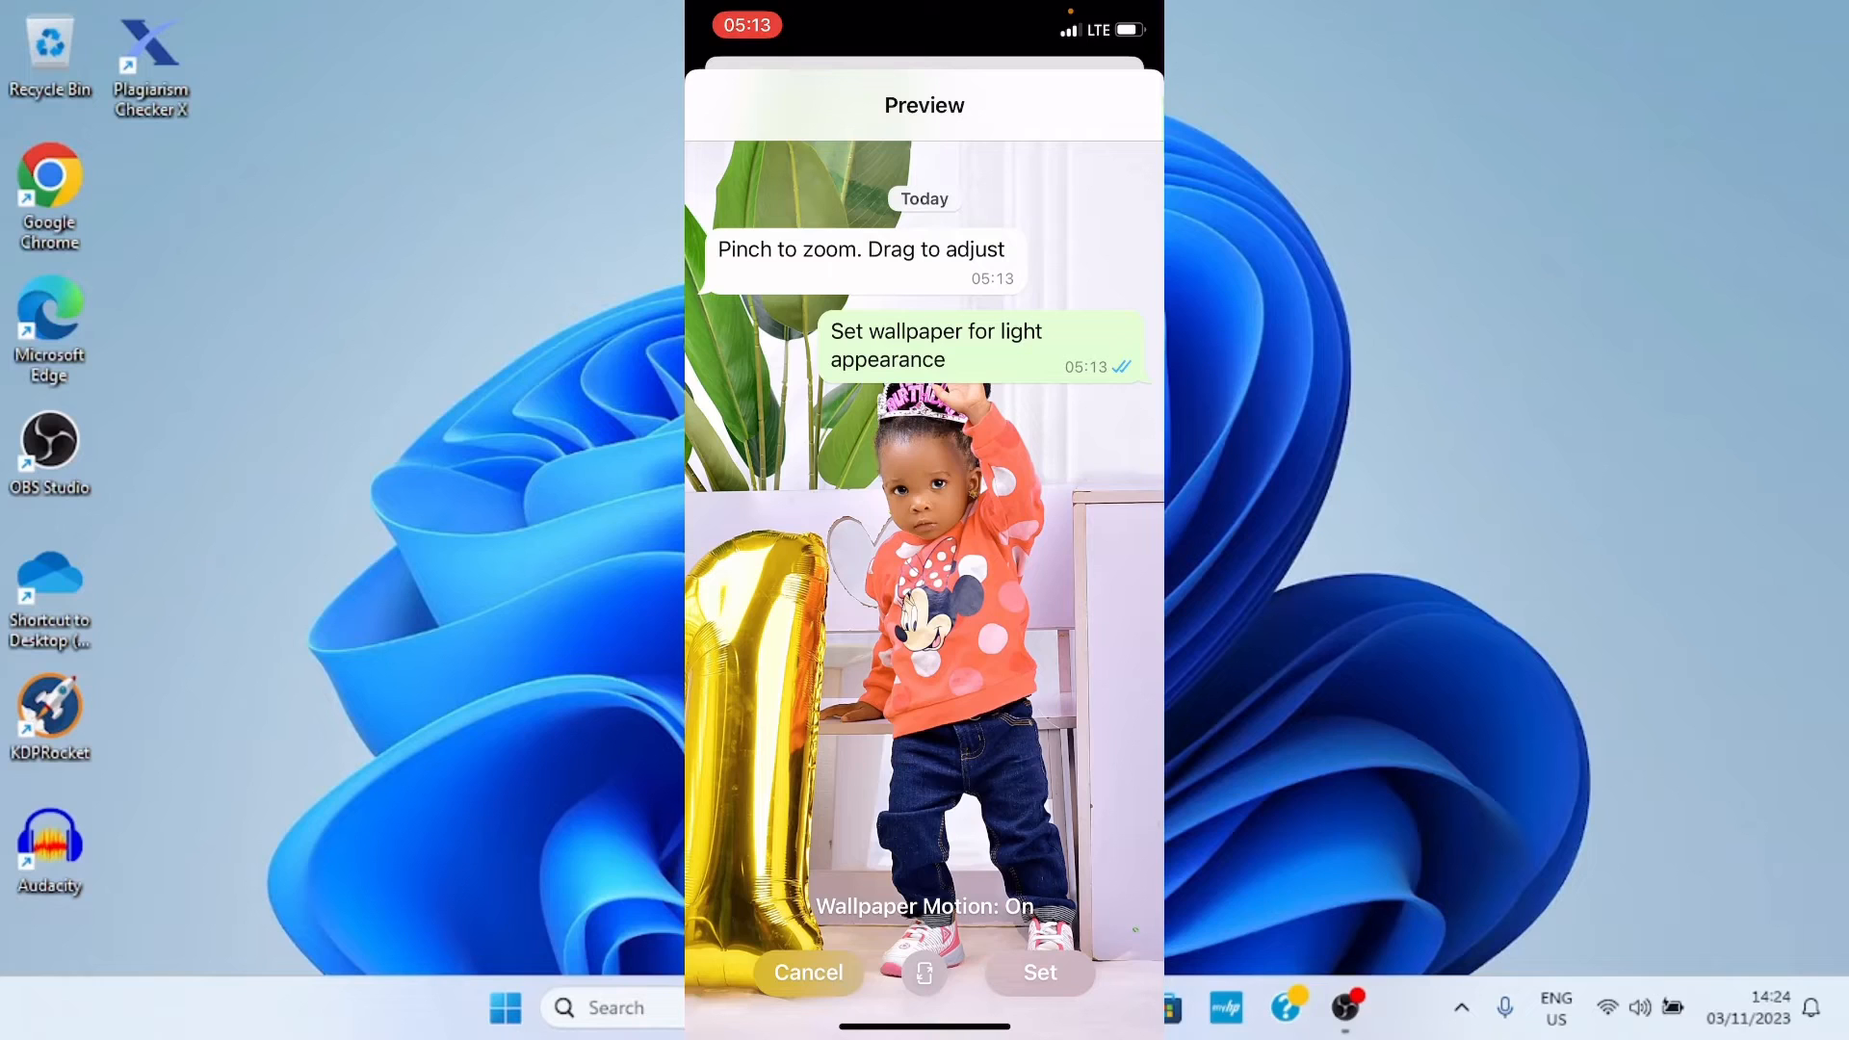
# Set the toddler photo as the chat wallpaper.
pyautogui.click(808, 971)
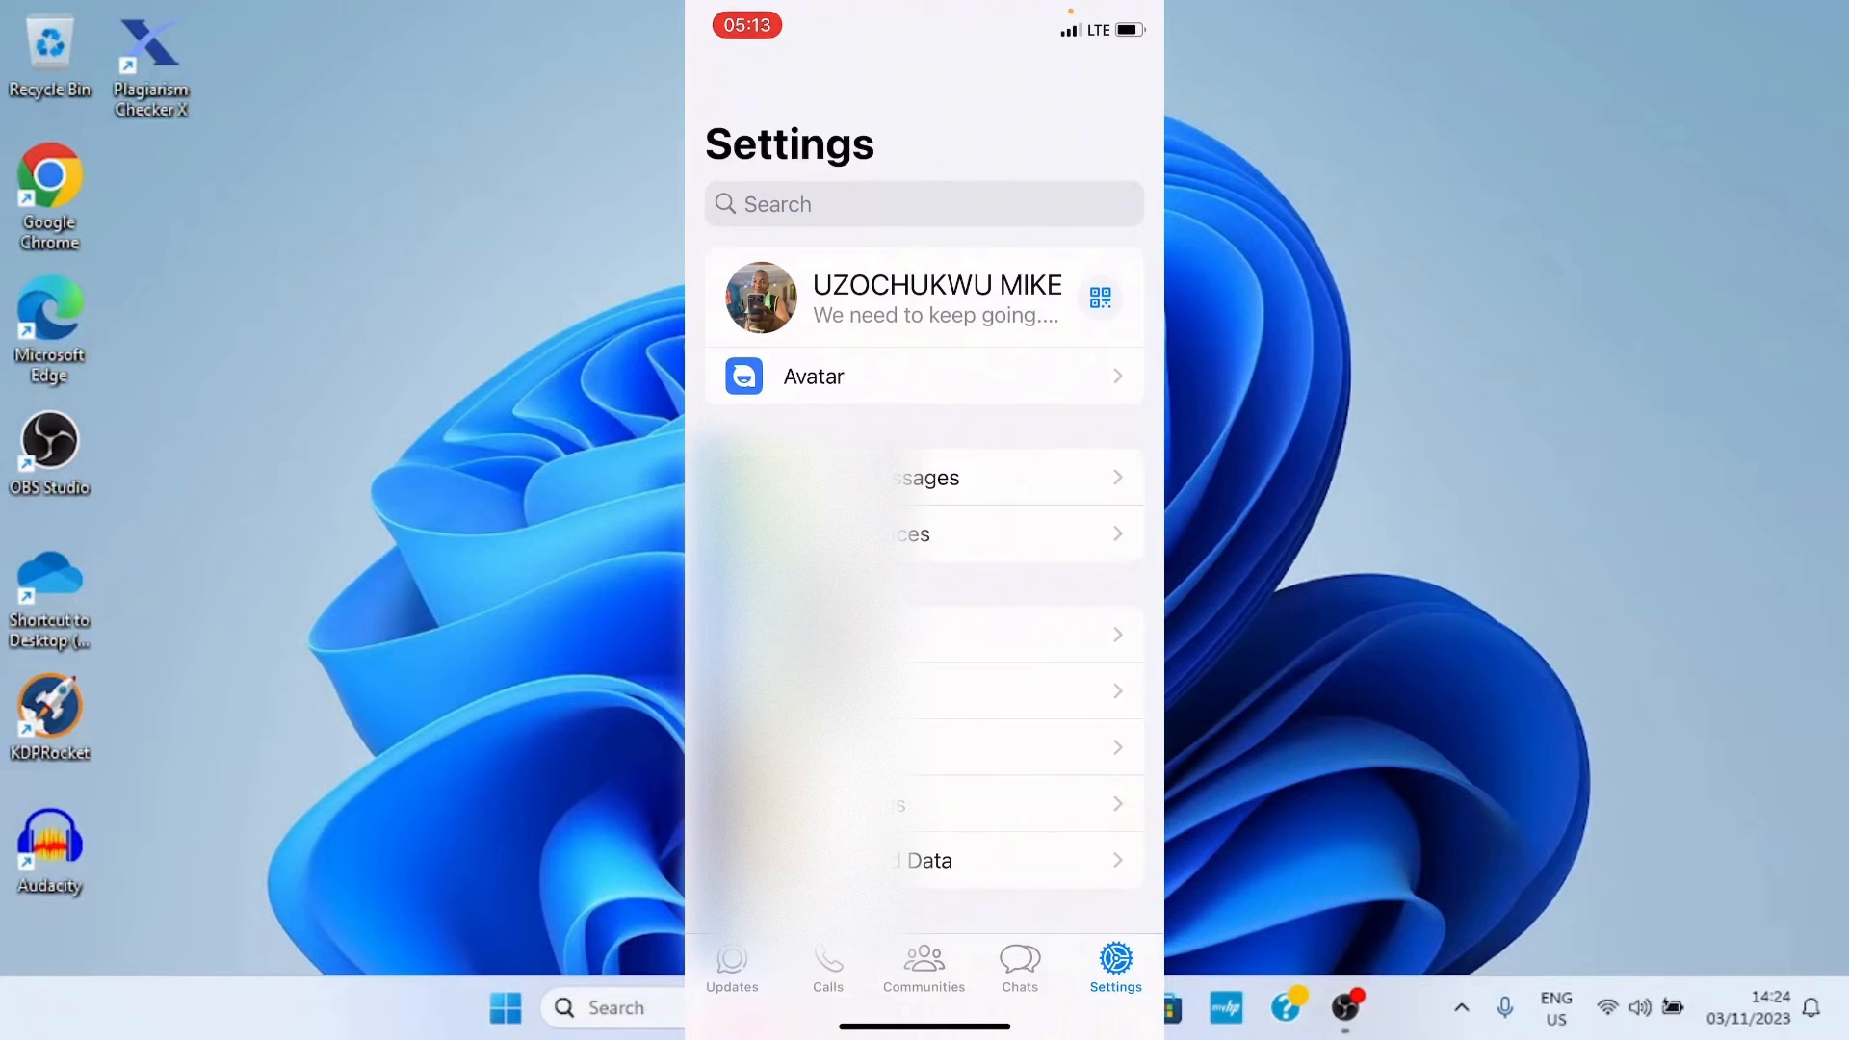
# Open a contact's chat to check the toddler wallpaper, then go home.
pyautogui.click(1019, 961)
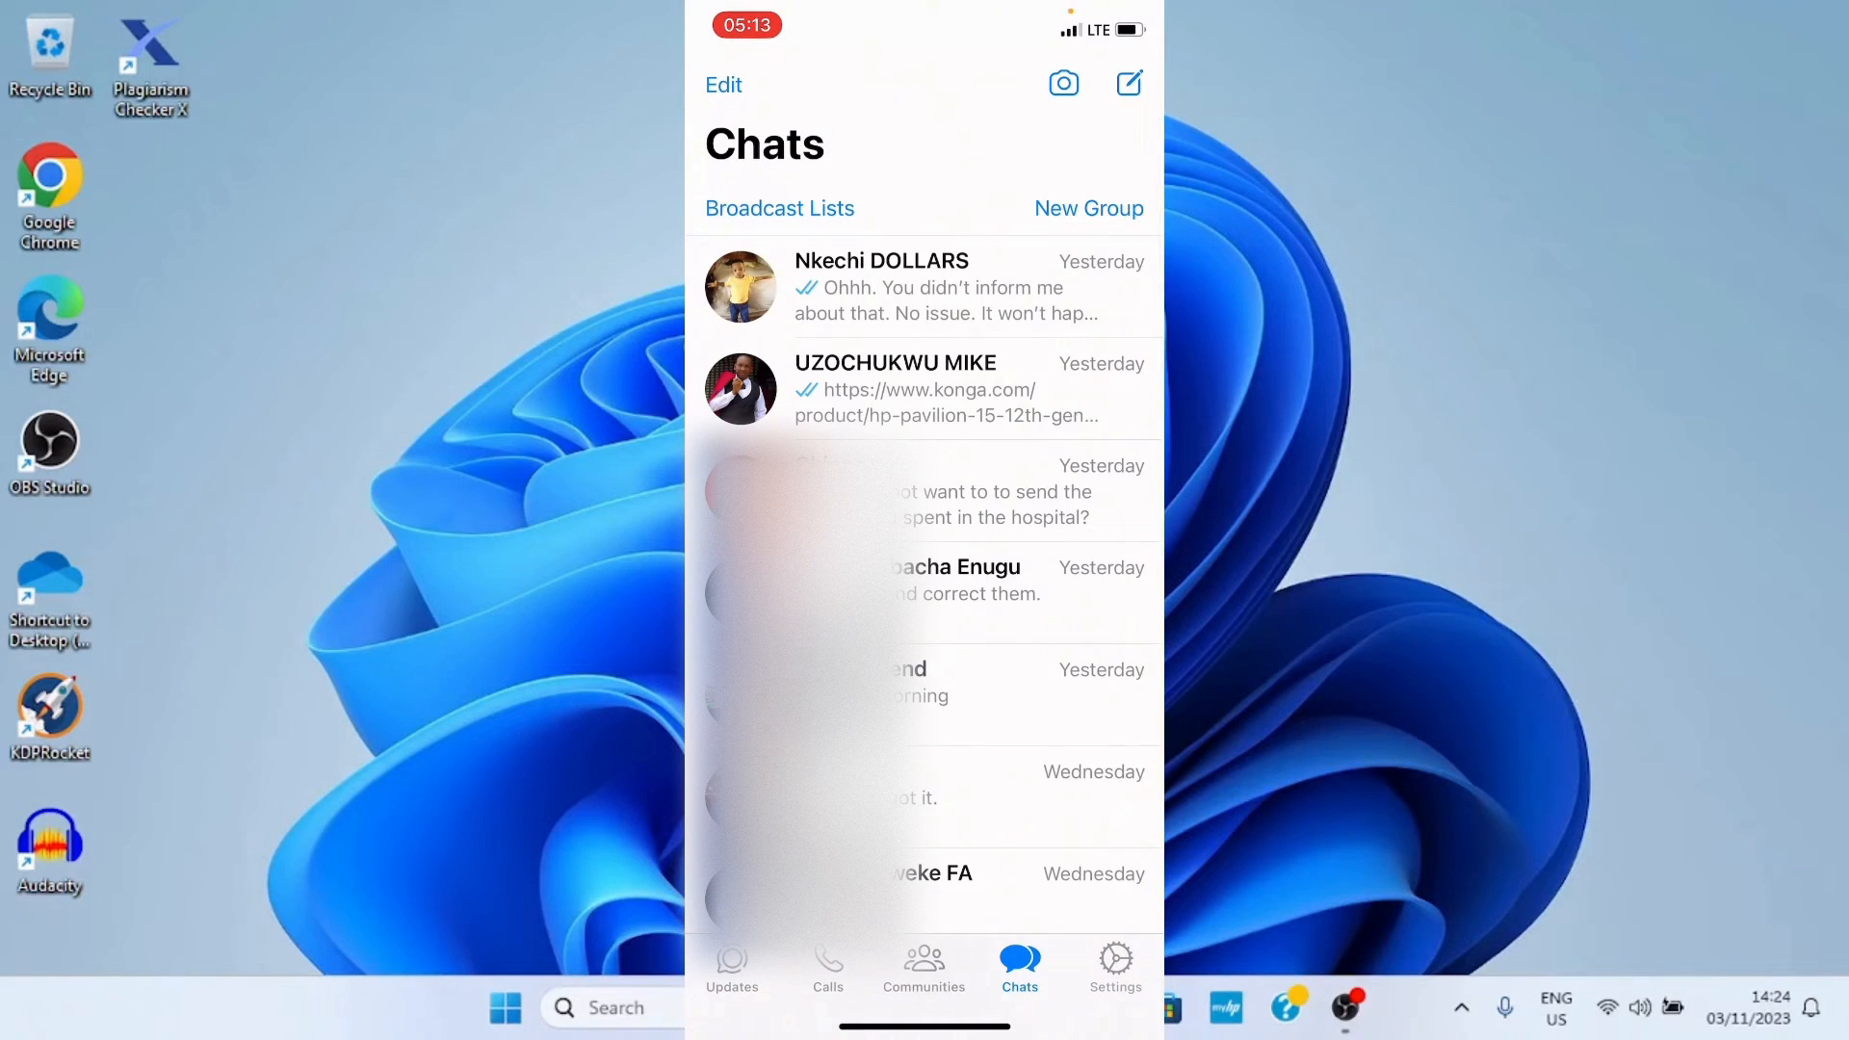
pyautogui.click(895, 389)
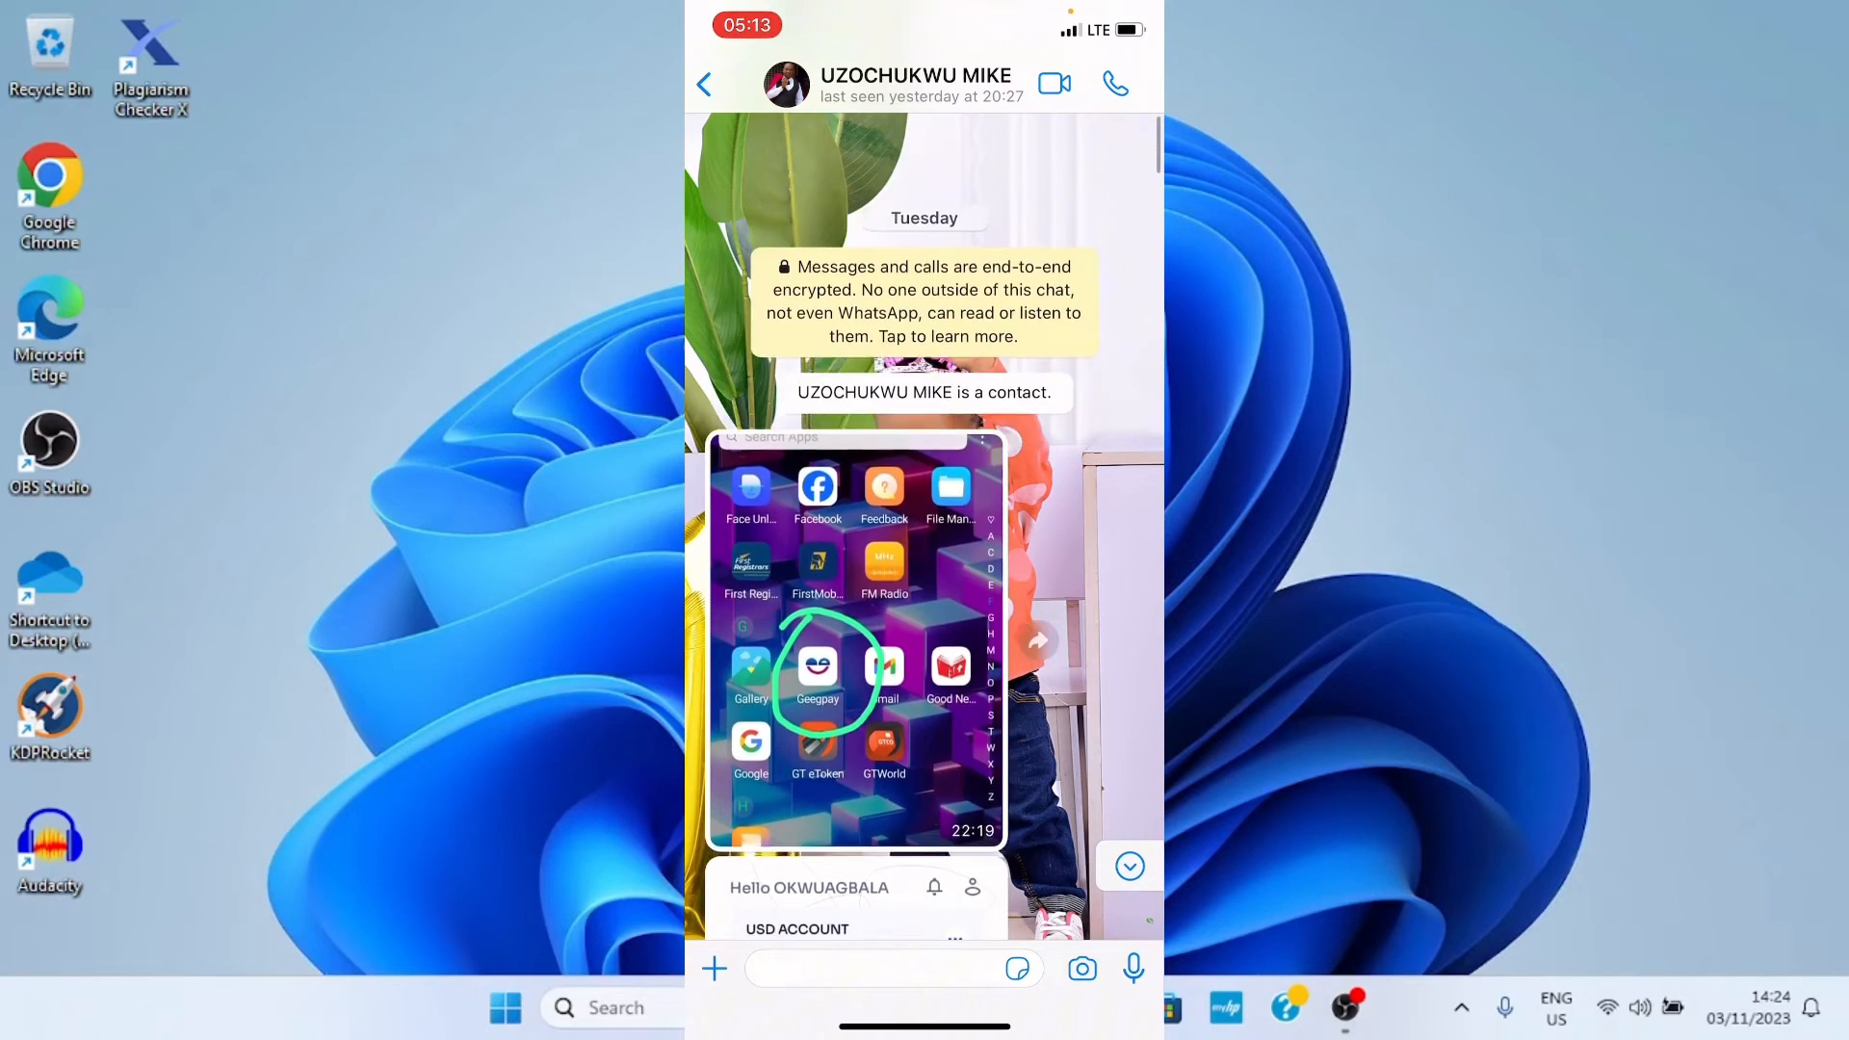
pyautogui.scroll(-3)
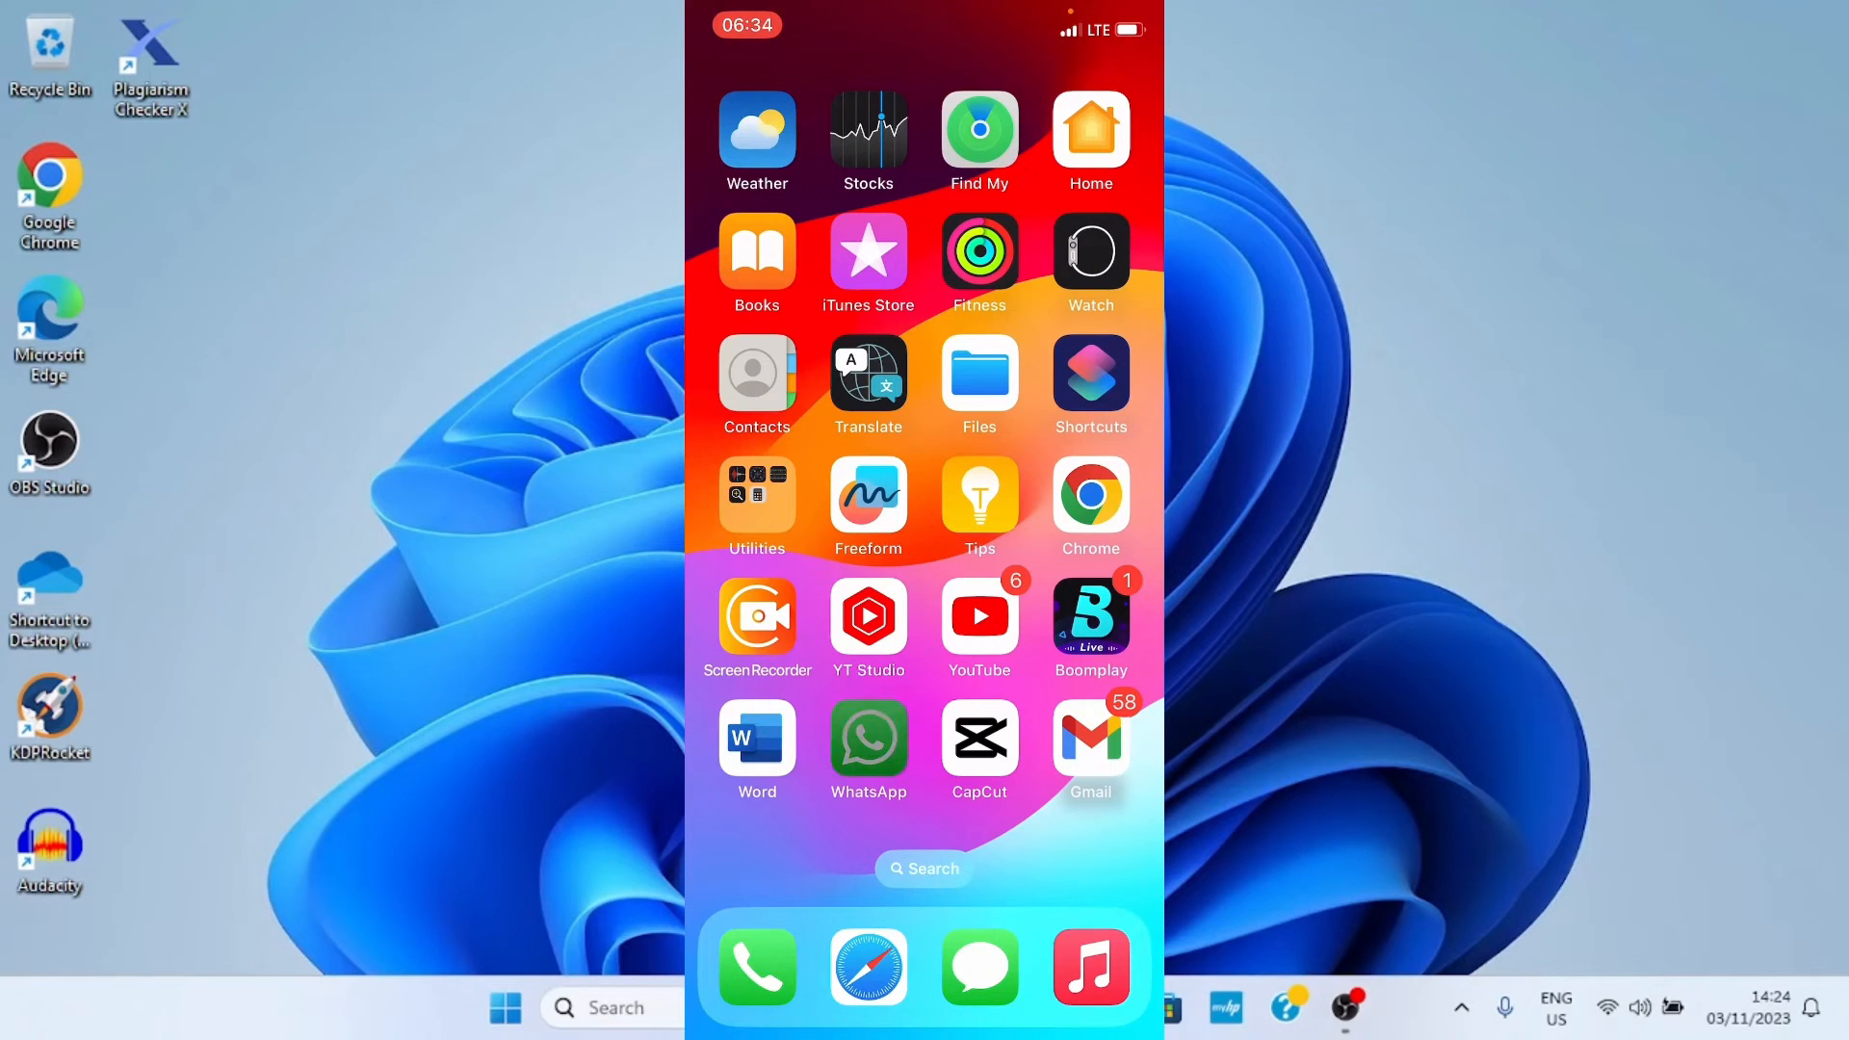
# Reopen WhatsApp and scroll to the contact's chat and info page.
pyautogui.click(867, 743)
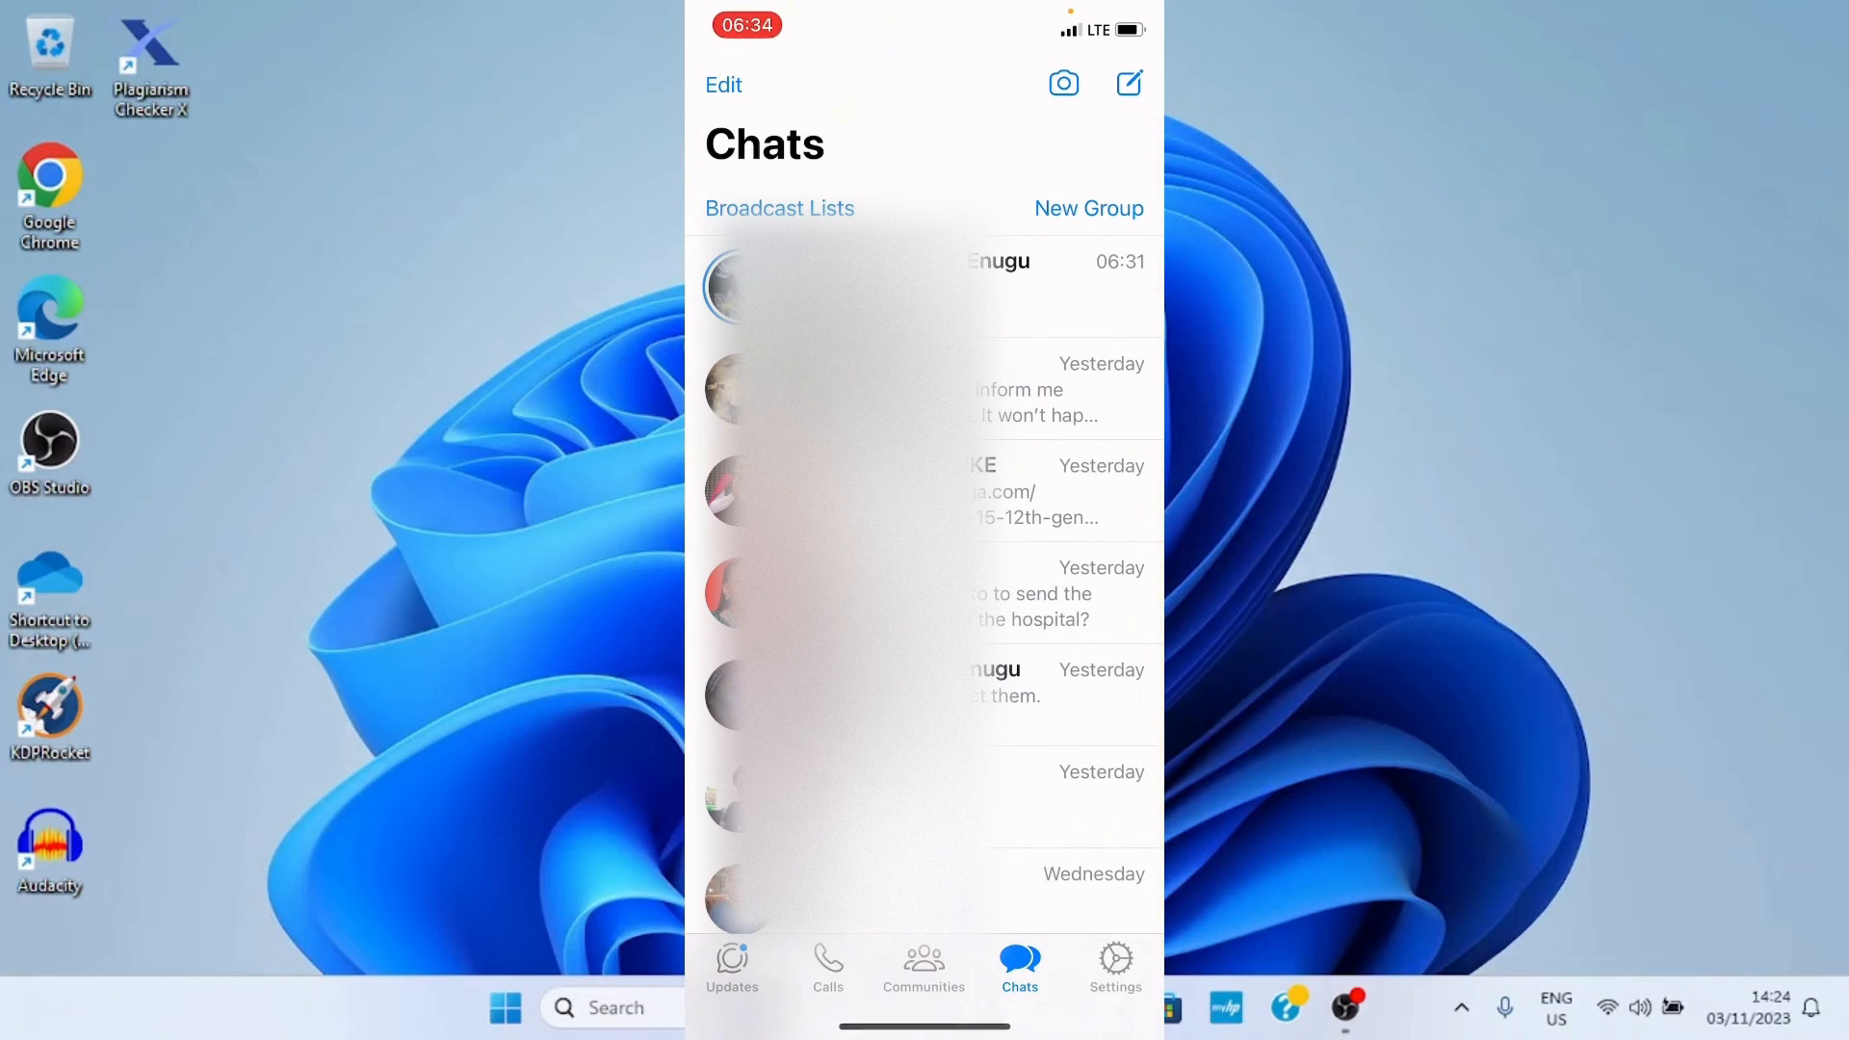
pyautogui.scroll(-3)
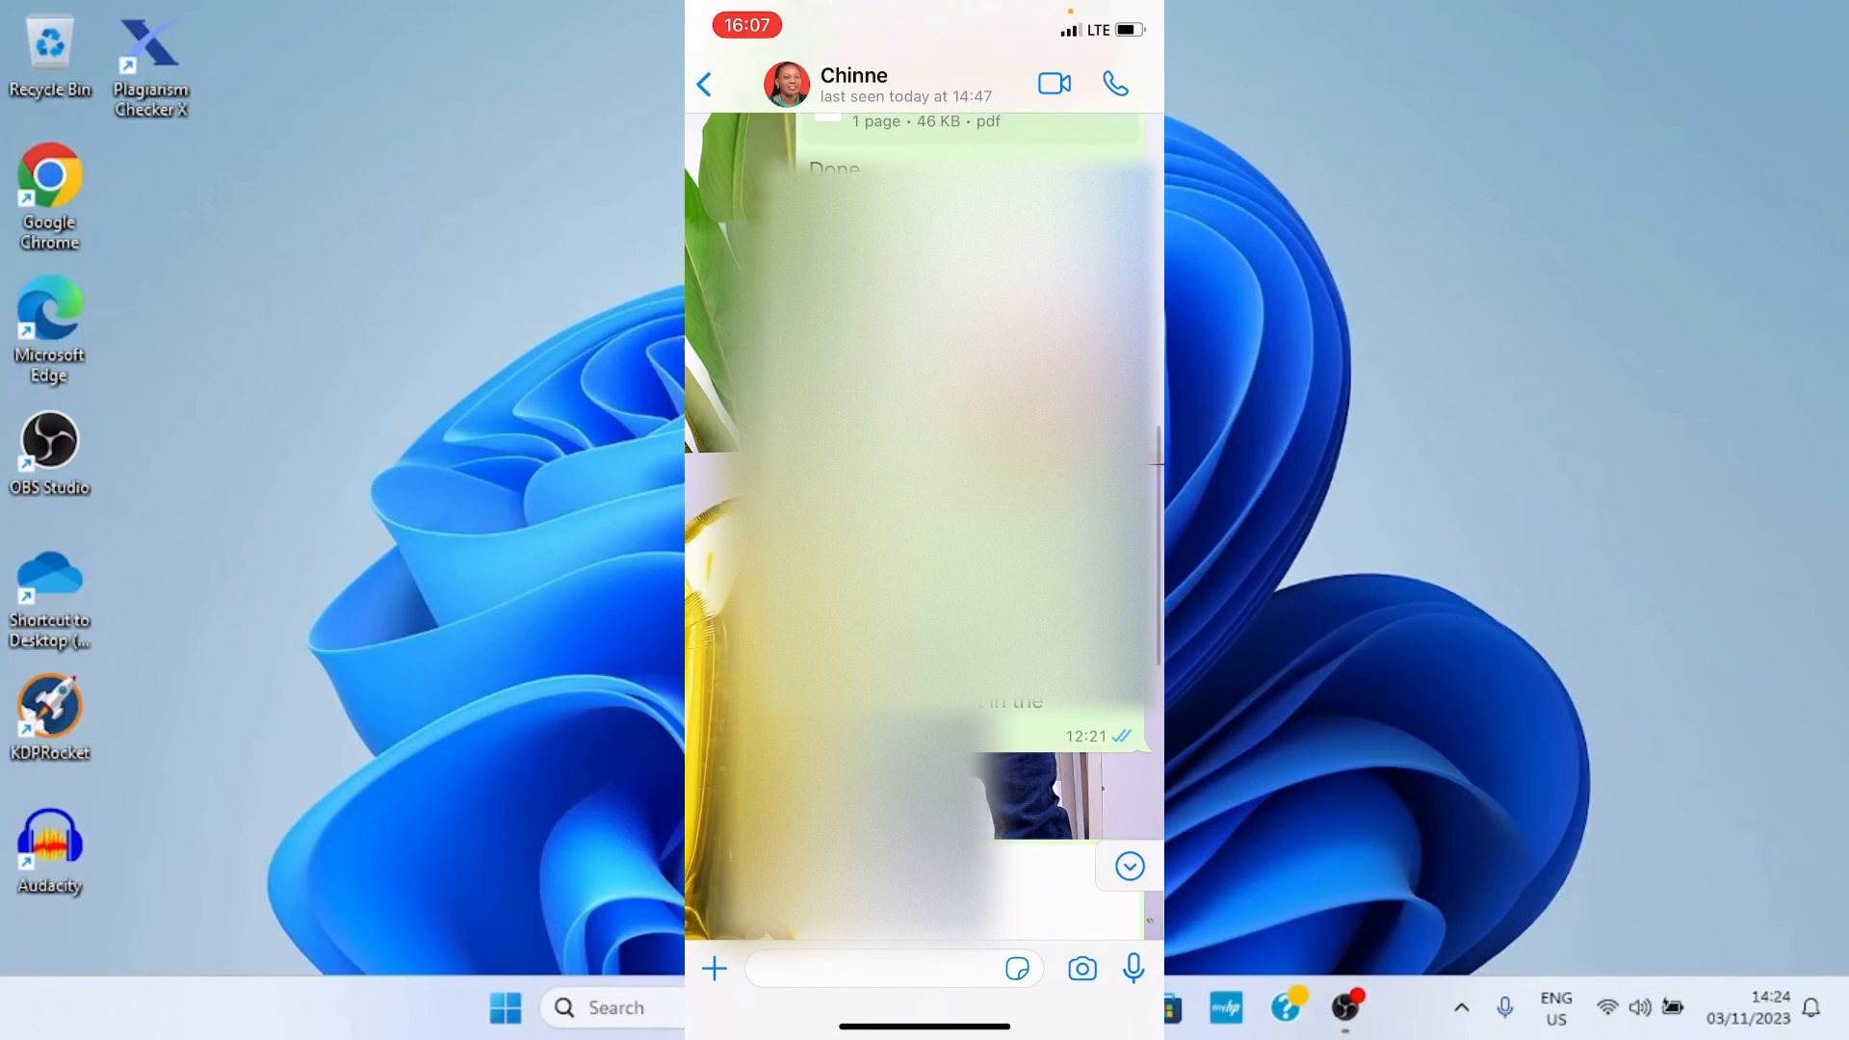
pyautogui.scroll(-3)
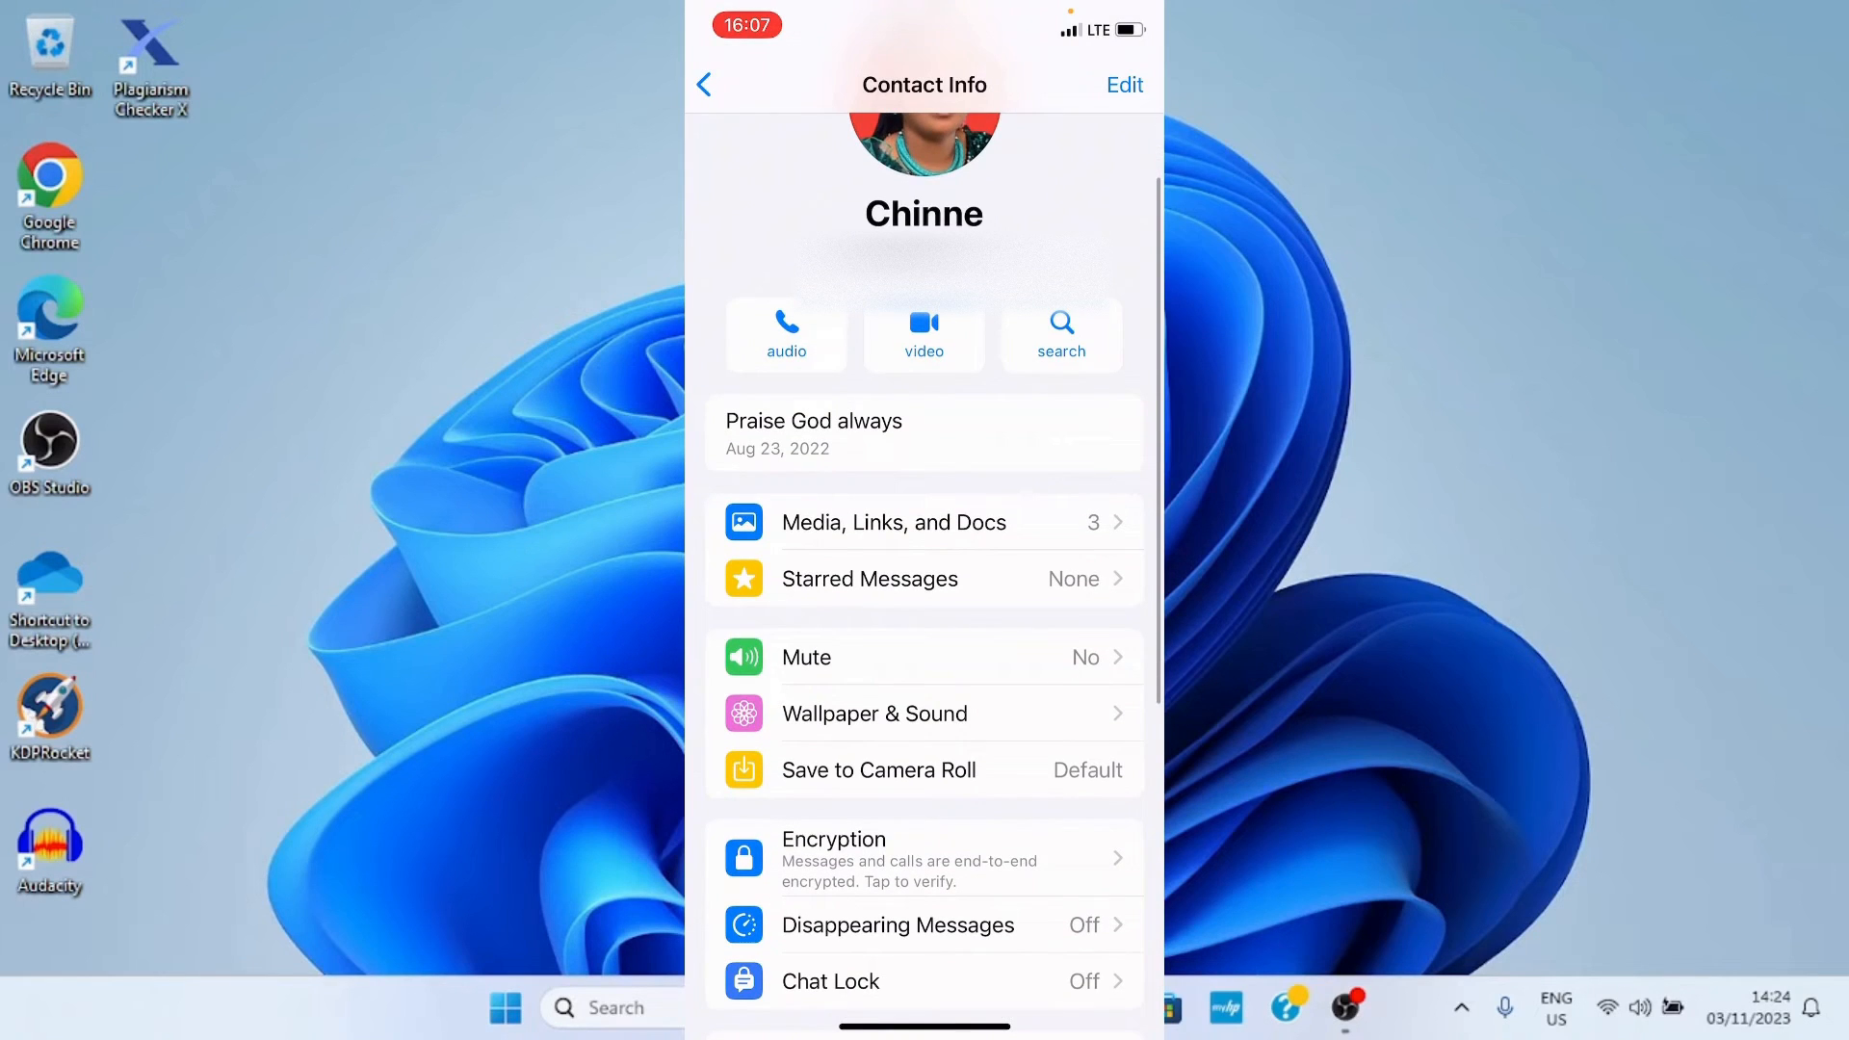
# Choose a new wallpaper under Wallpaper & Sound and open the Recents album.
pyautogui.click(873, 713)
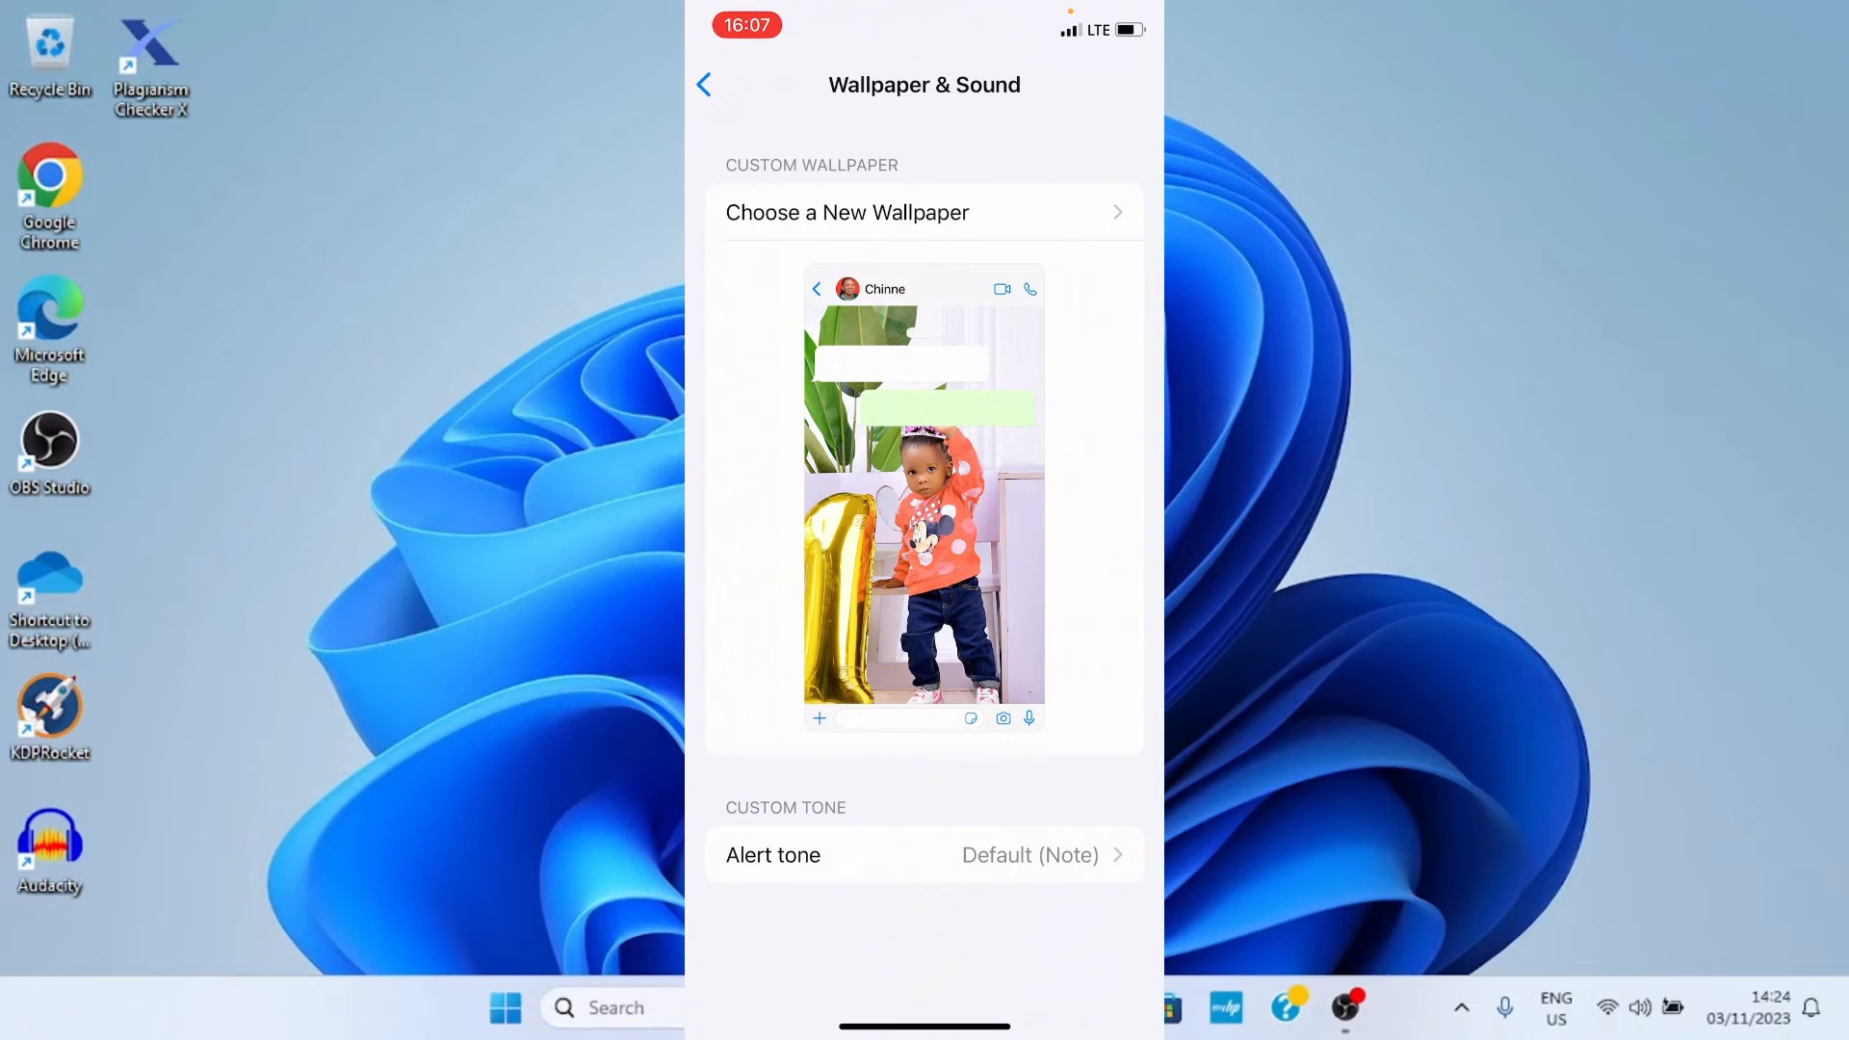
pyautogui.click(846, 212)
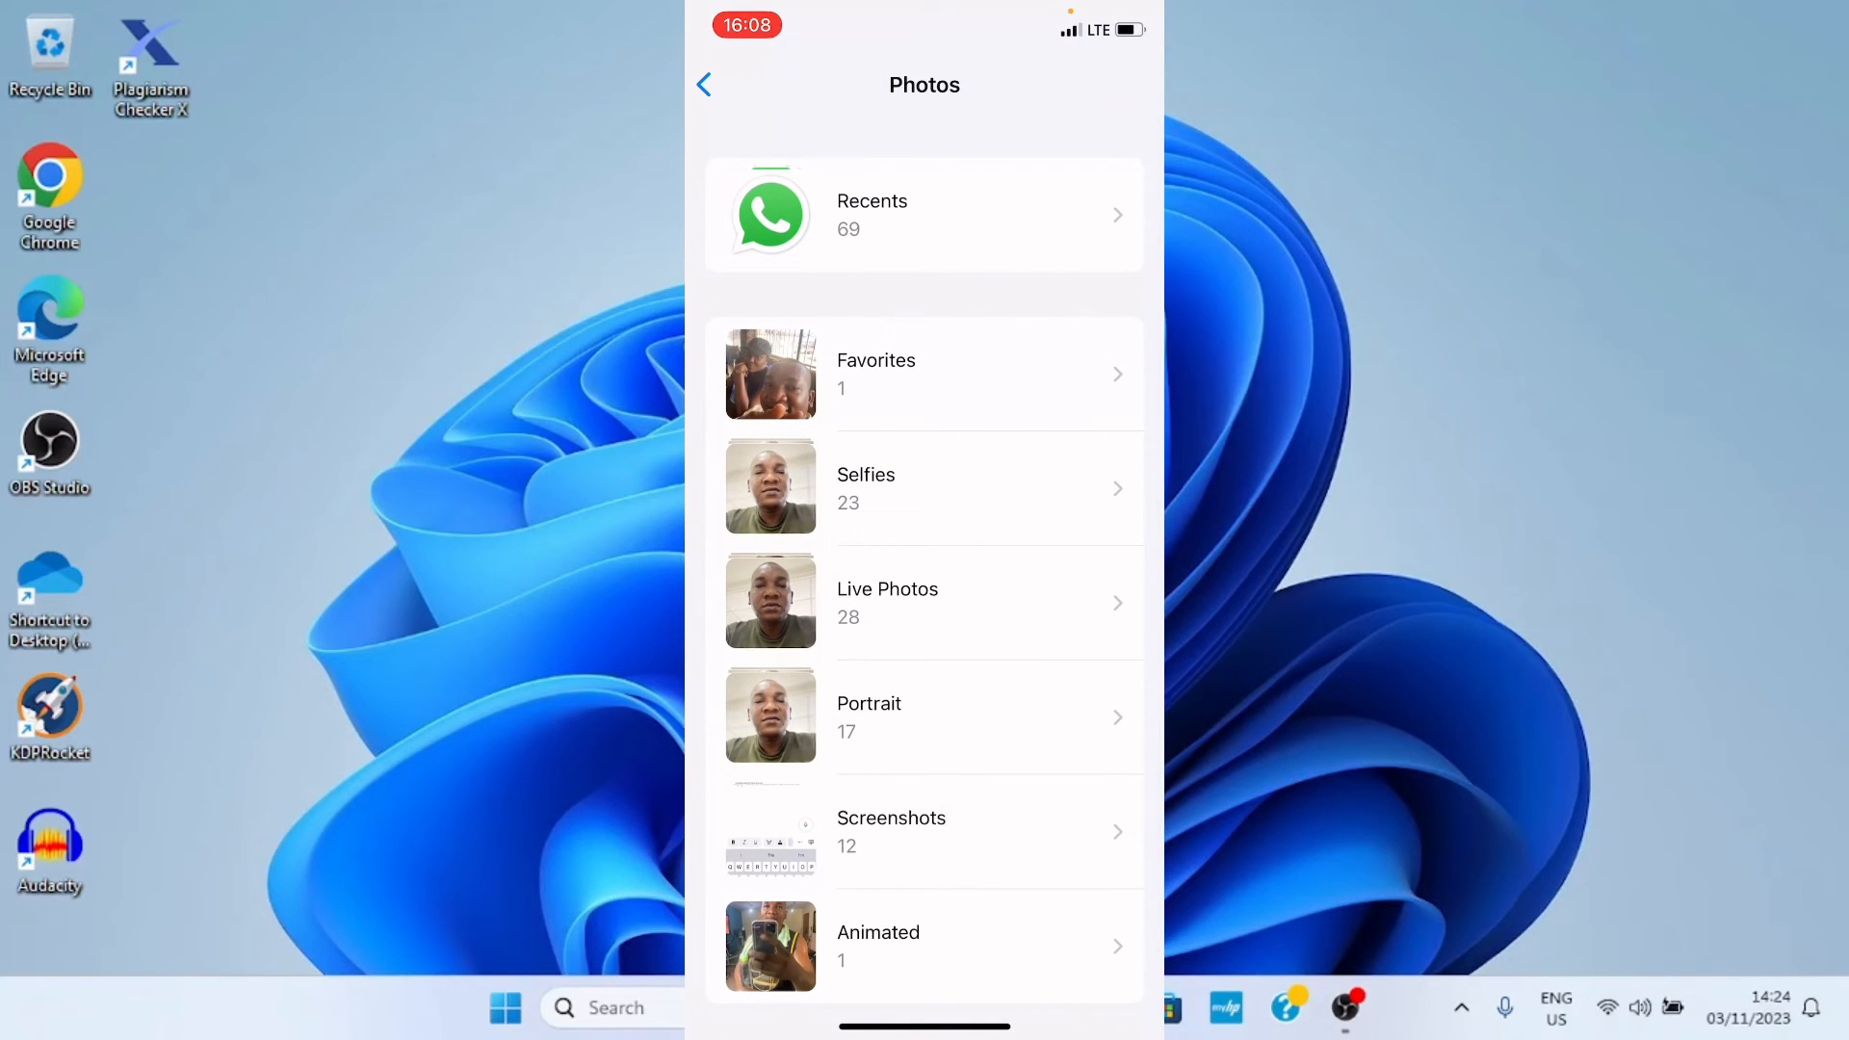
pyautogui.click(923, 215)
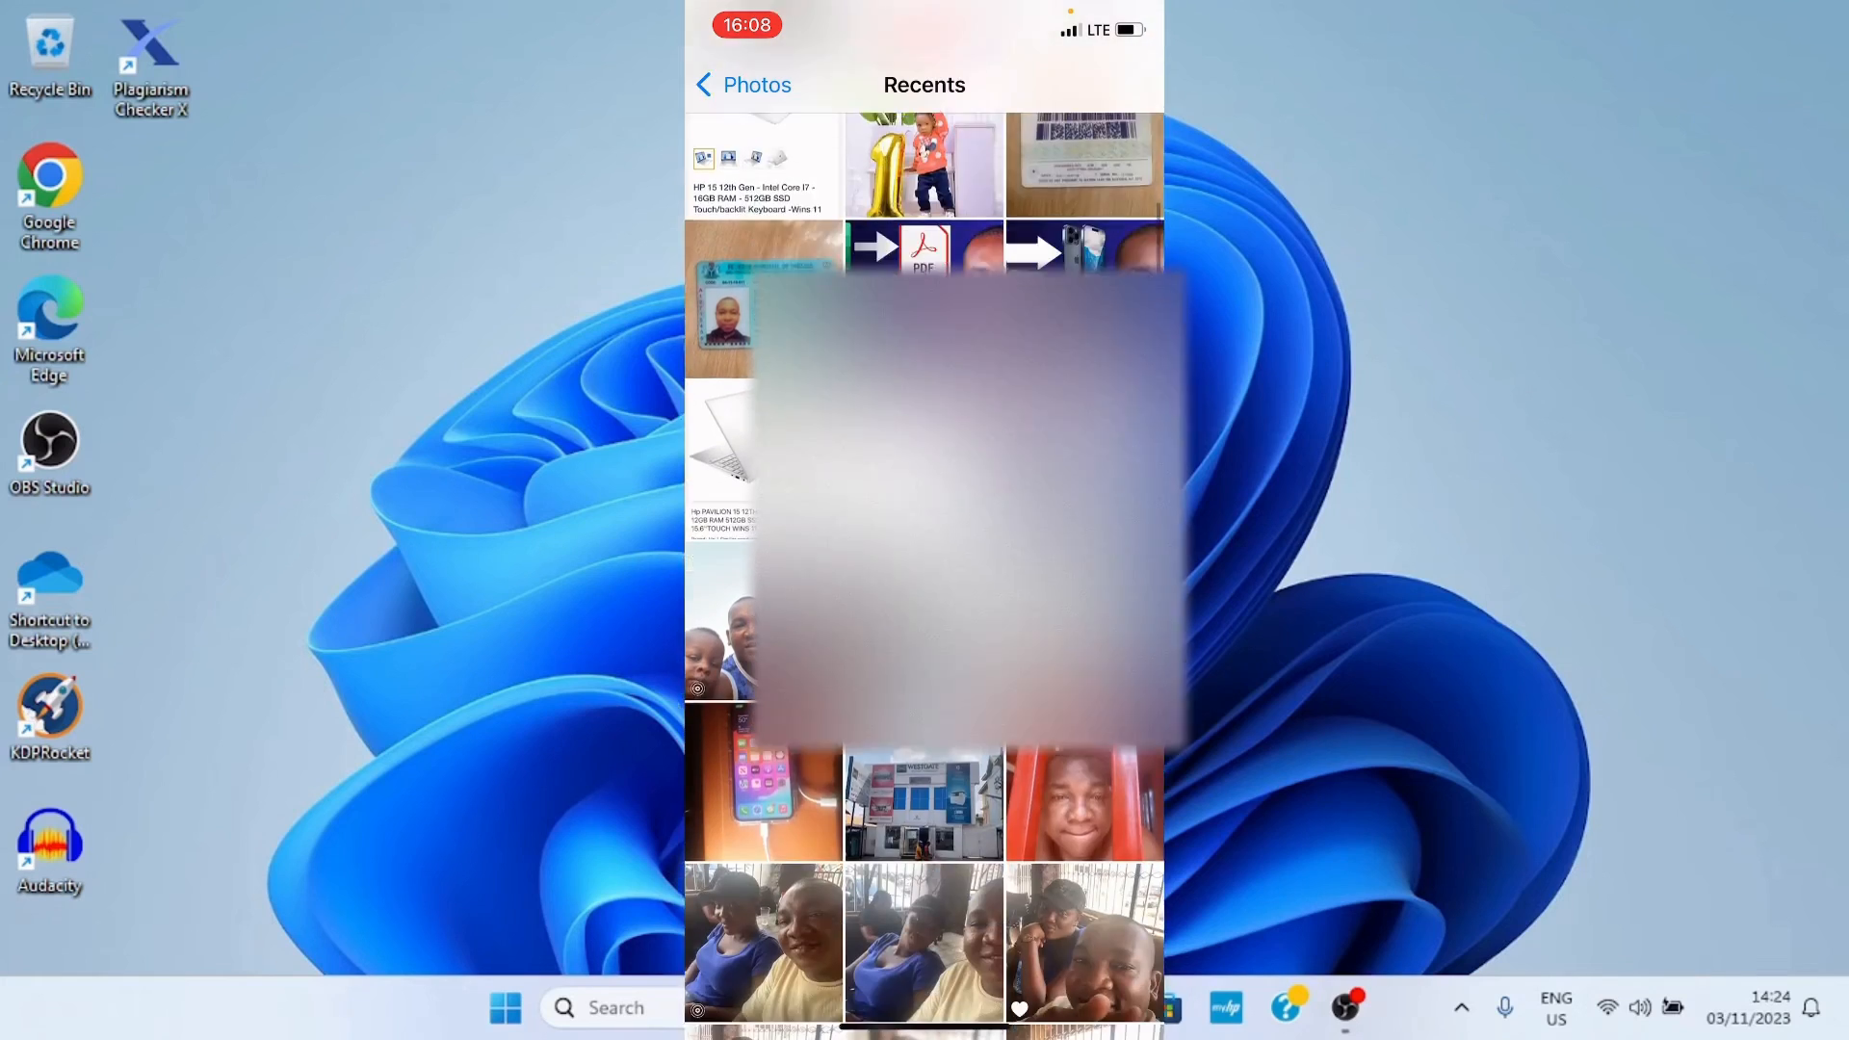
# Set the man-holding-a-baby photo as this chat's wallpaper and return to Contact Info.
pyautogui.scroll(-3)
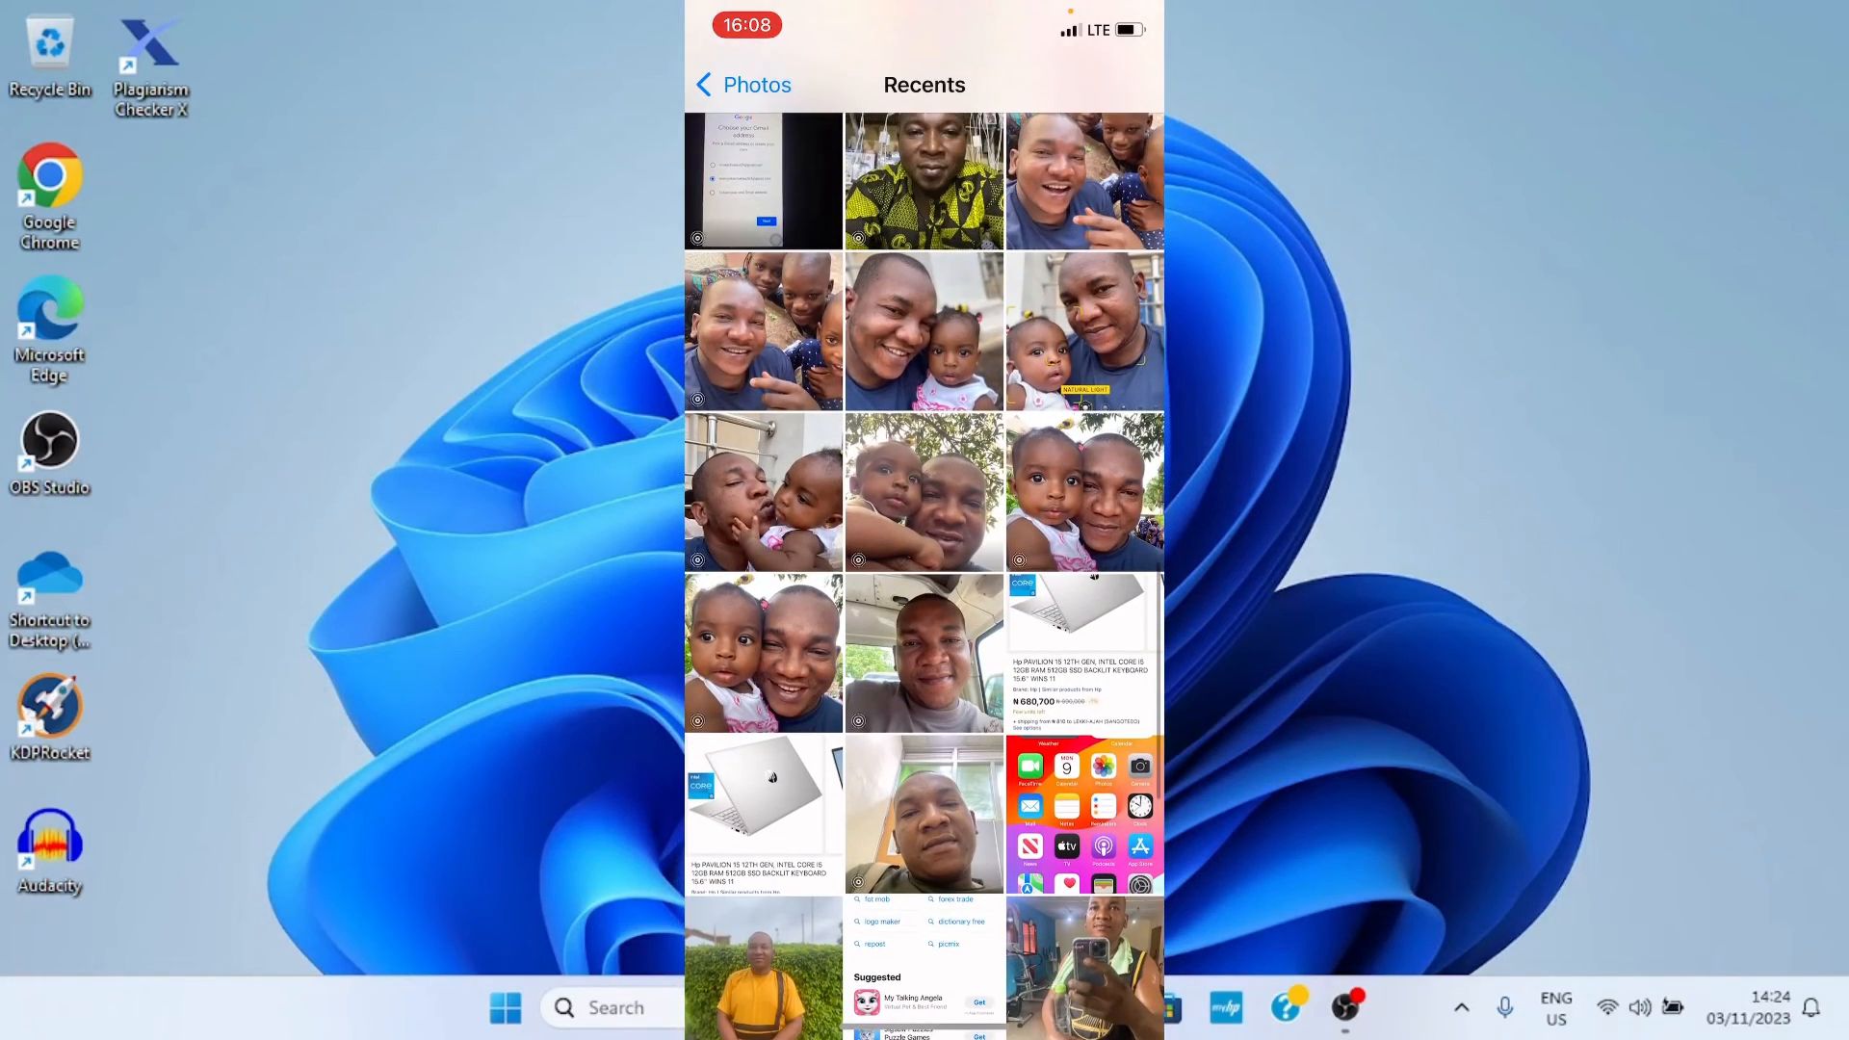
pyautogui.scroll(-3)
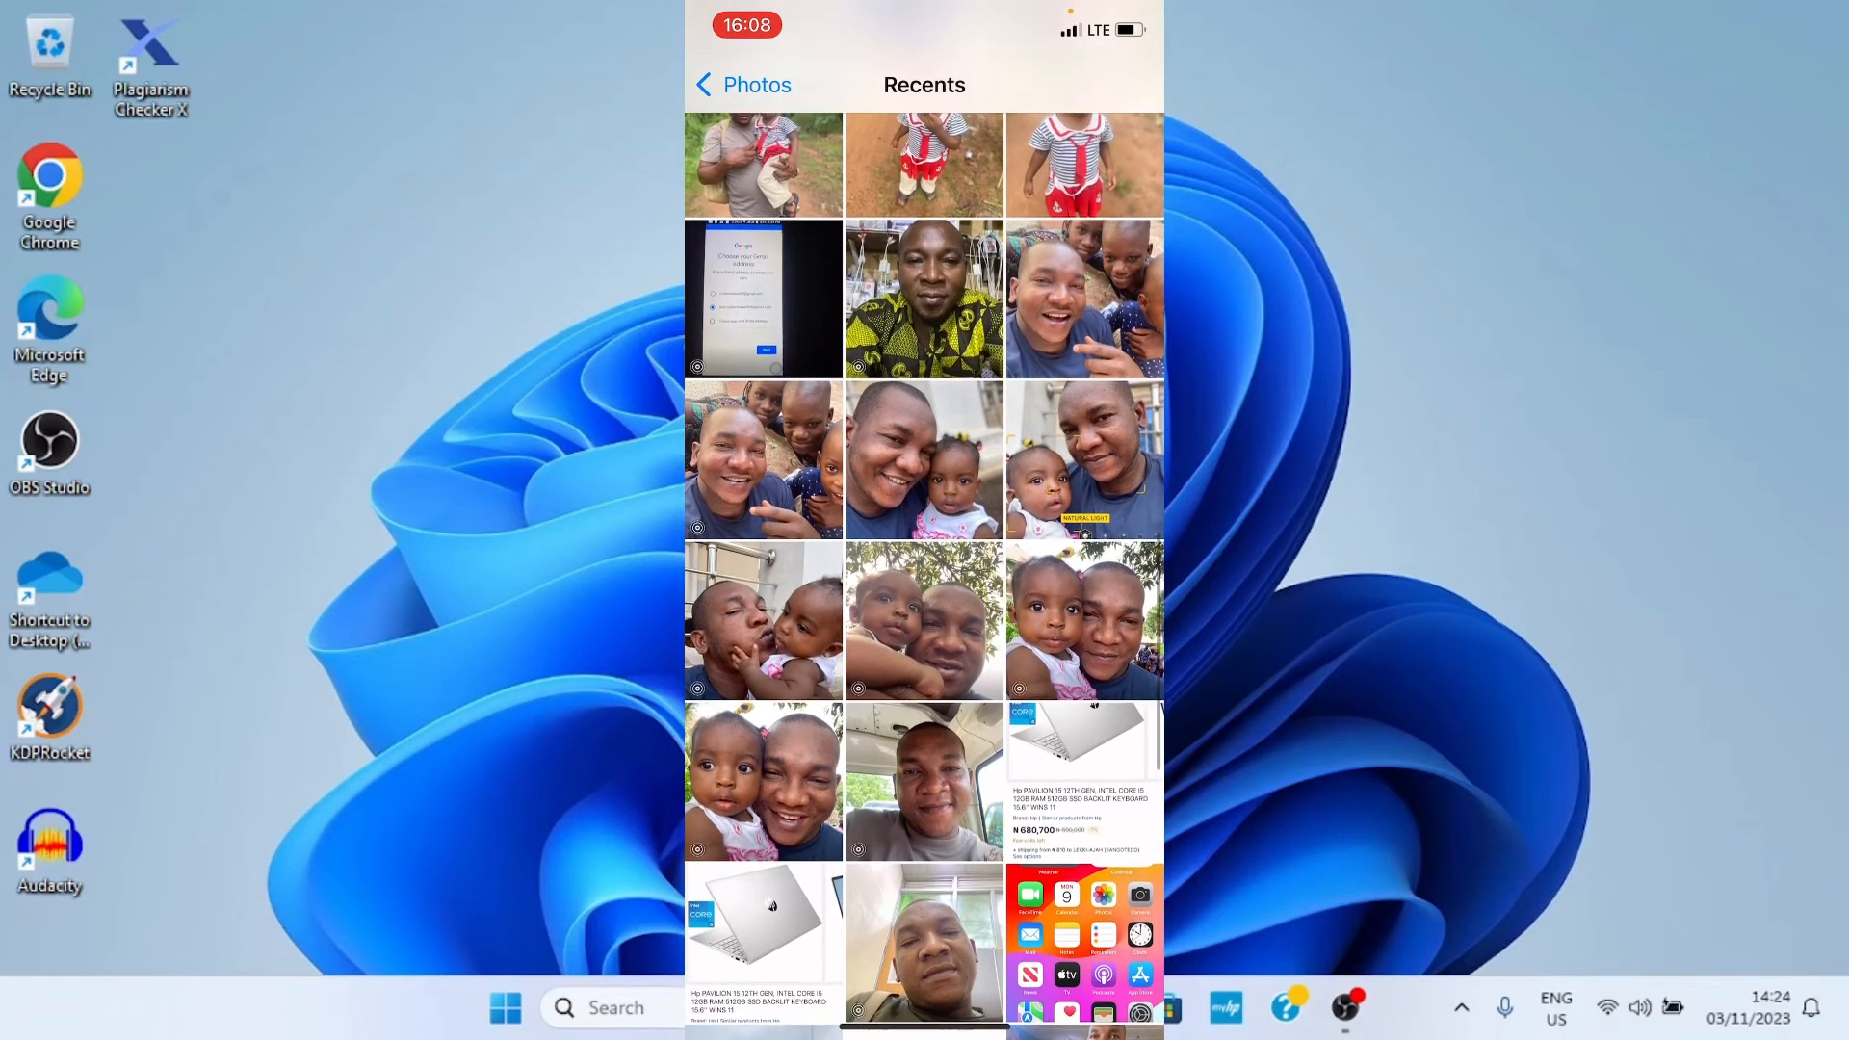
pyautogui.scroll(-3)
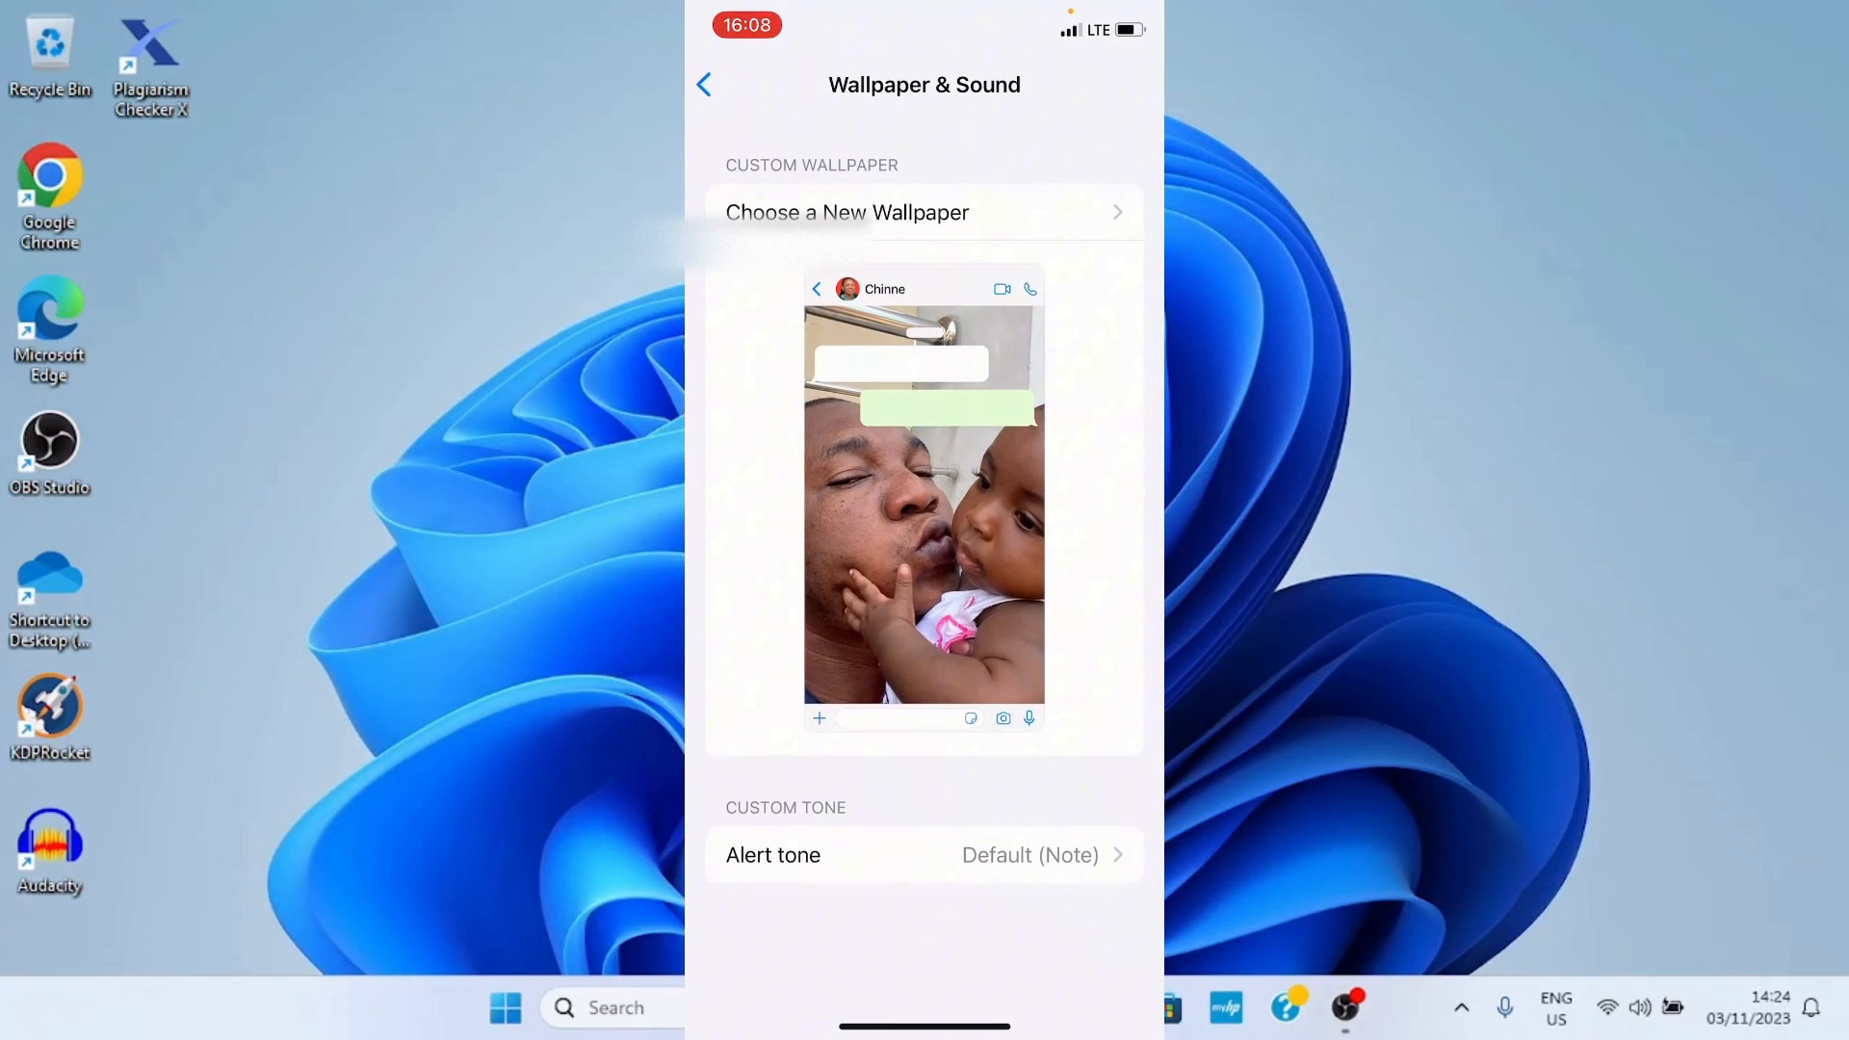
pyautogui.click(704, 85)
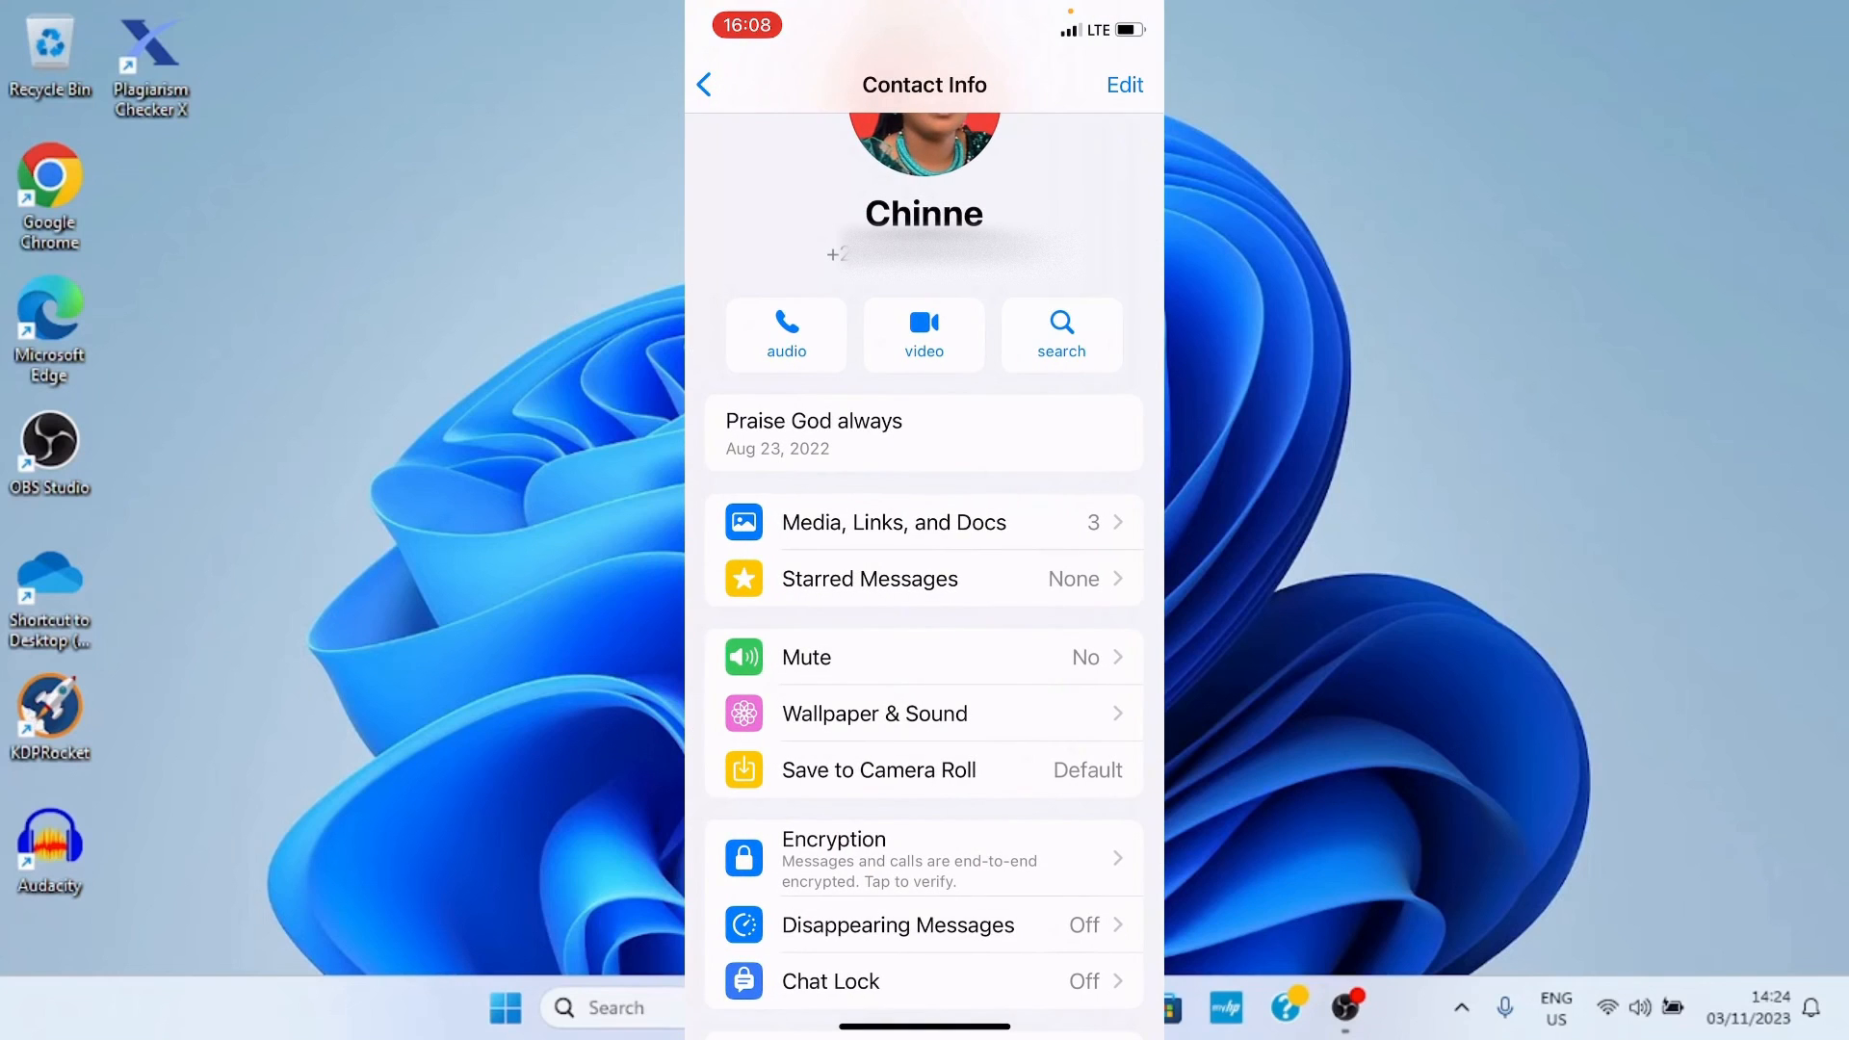